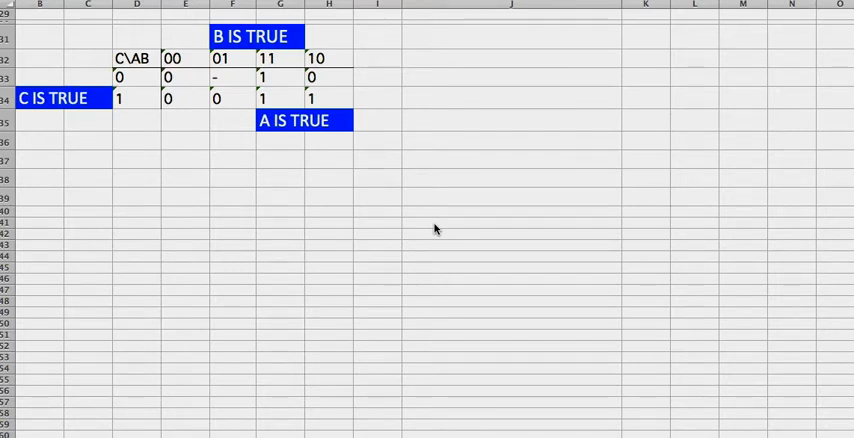
mouse_move(236, 114)
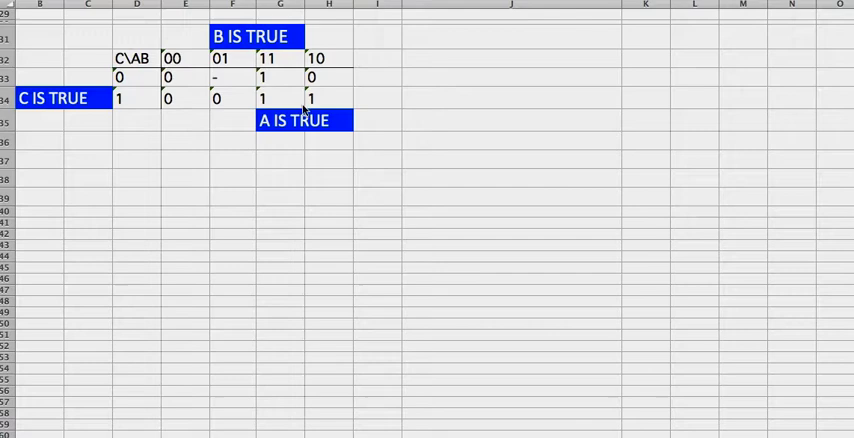
mouse_move(264, 120)
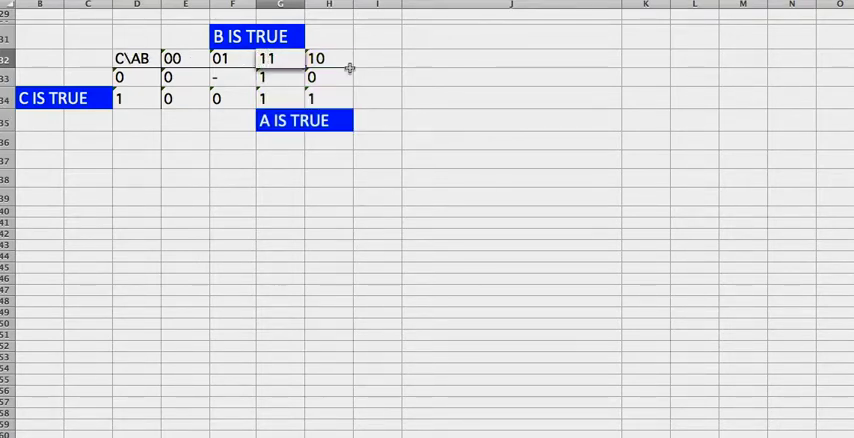
Adjust the selection and entries within the K-map cells before annotating
double_click(272, 58)
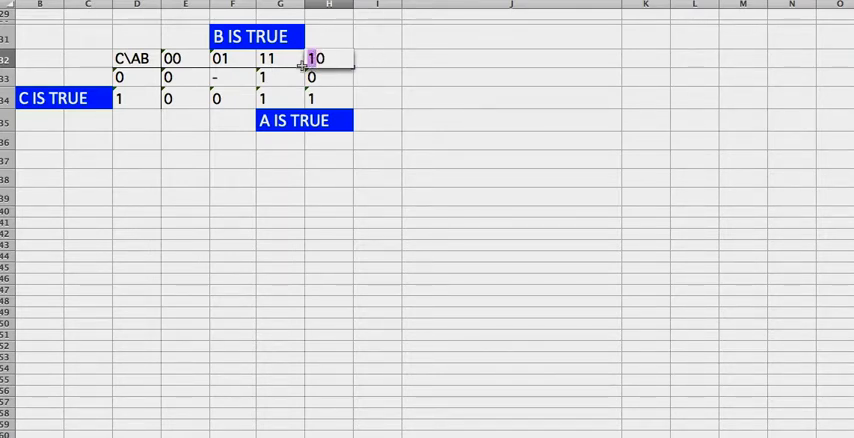
click(270, 58)
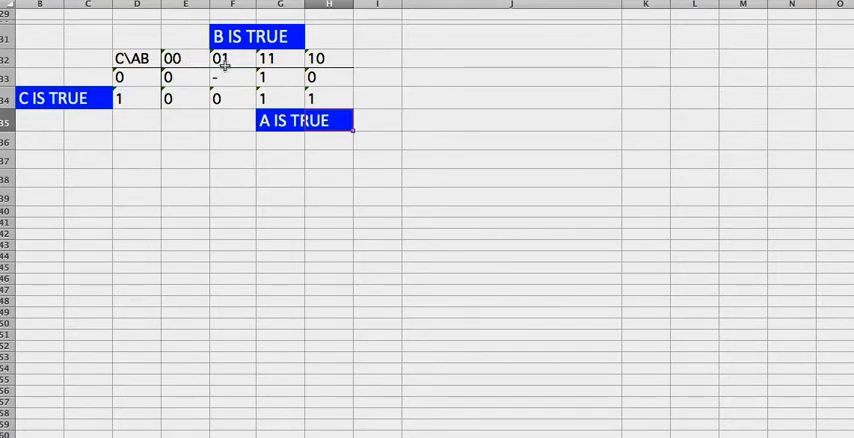
mouse_move(338, 58)
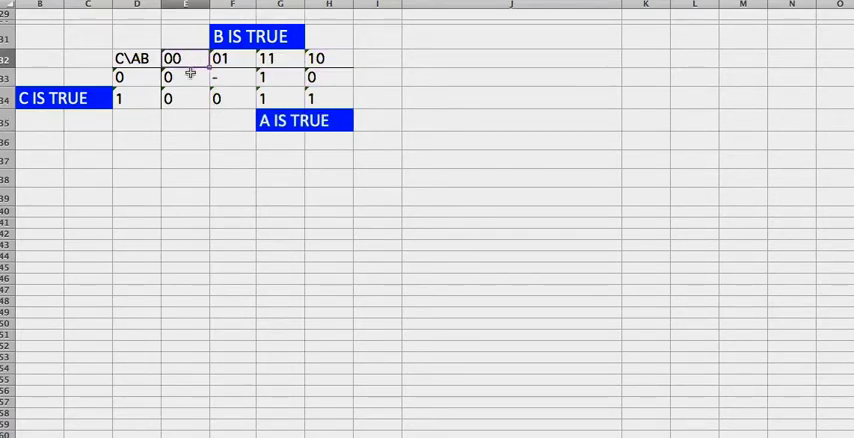
drag(186, 58, 186, 120)
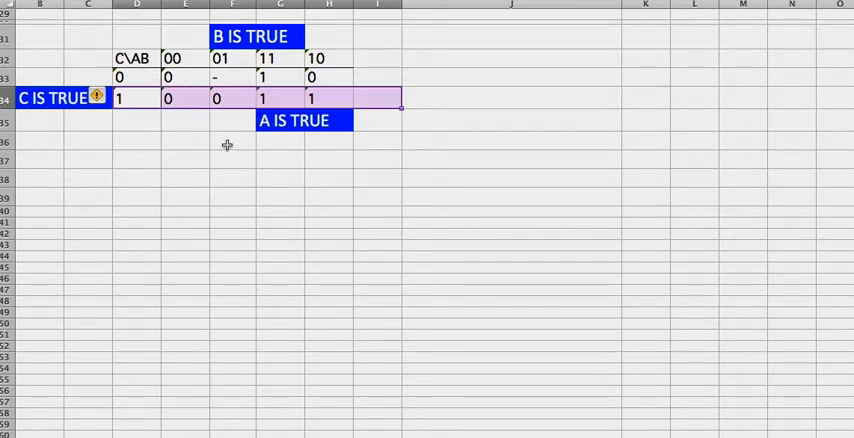
click(230, 144)
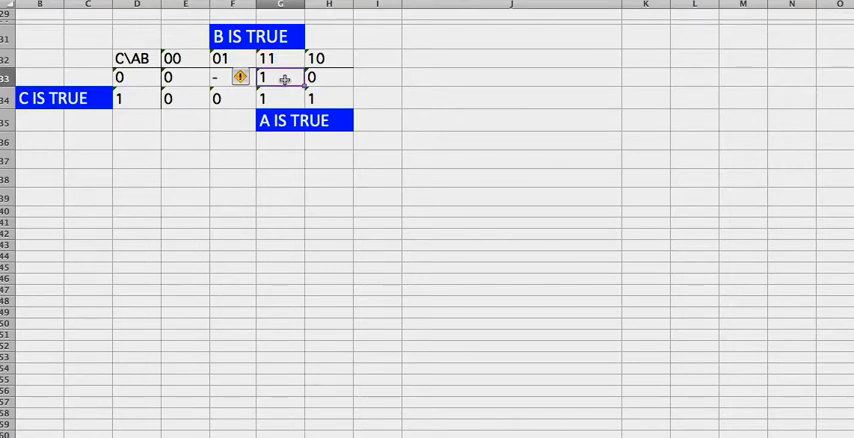
mouse_move(280, 84)
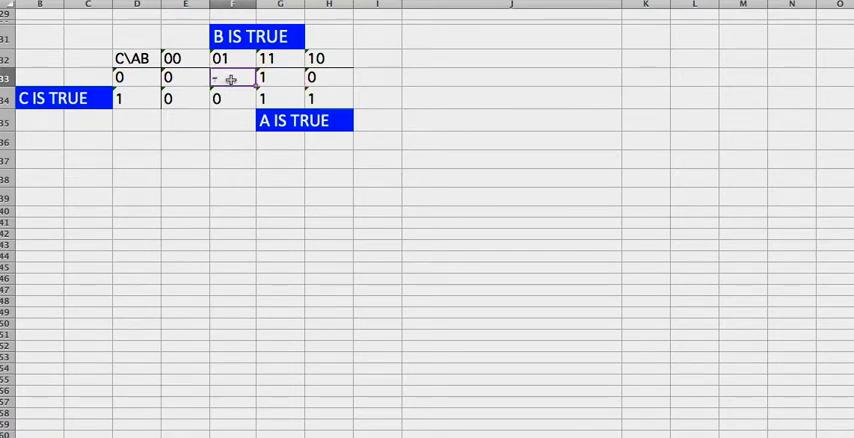
click(280, 76)
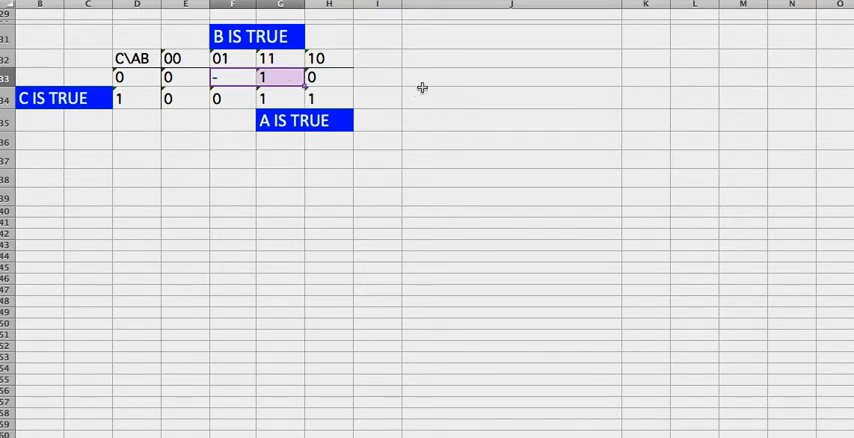
Add a 'size = power of 2' note beside the map with 16, 8, 4, 2, 1 listed below
click(512, 58)
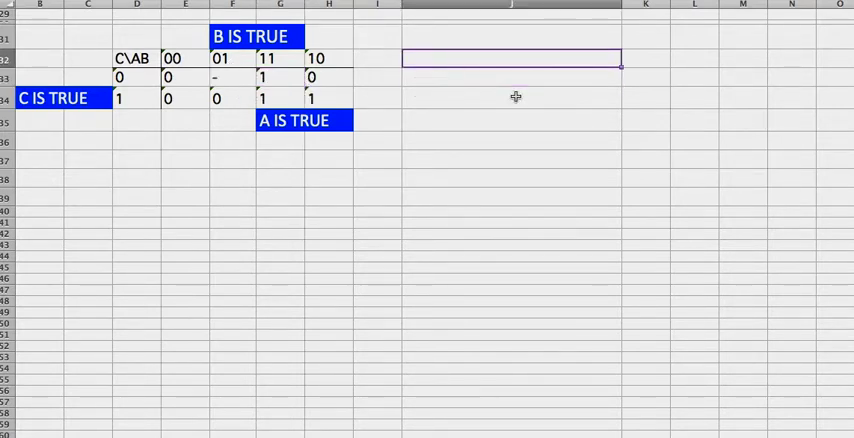
text(size of)
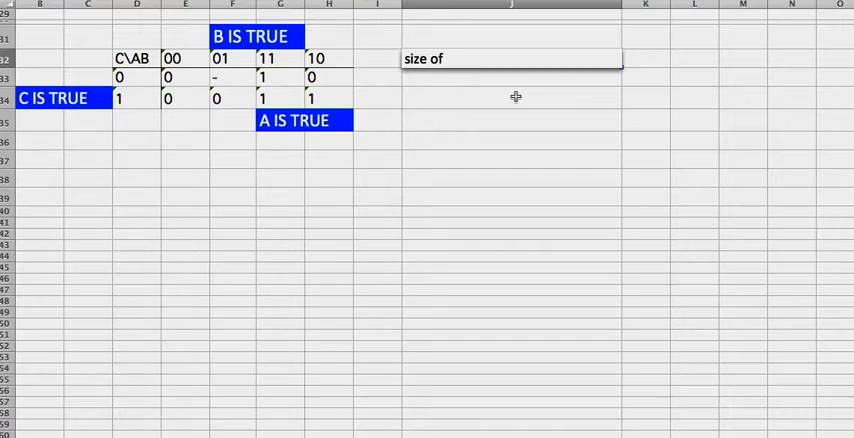
text(power of 2)
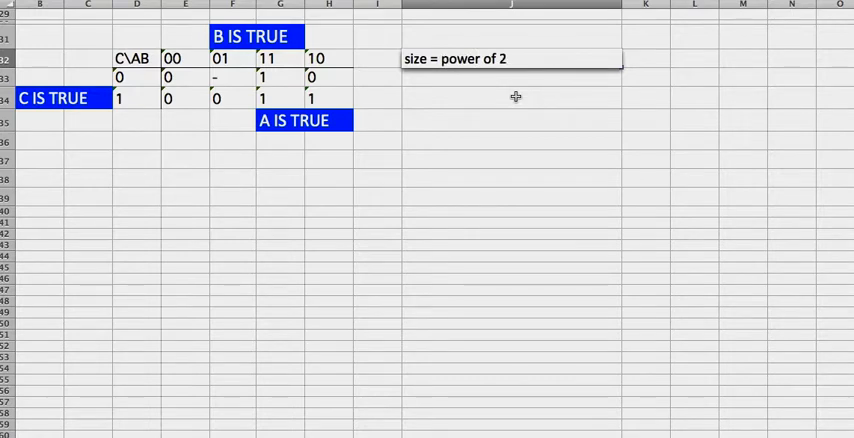
click(512, 78)
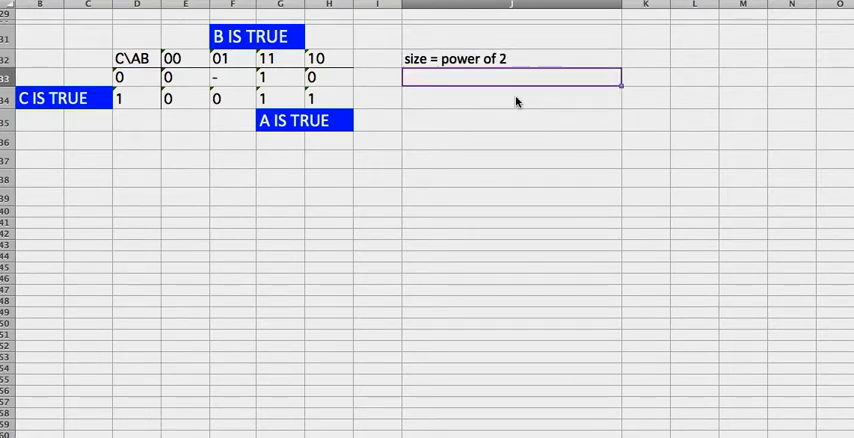
text(1)
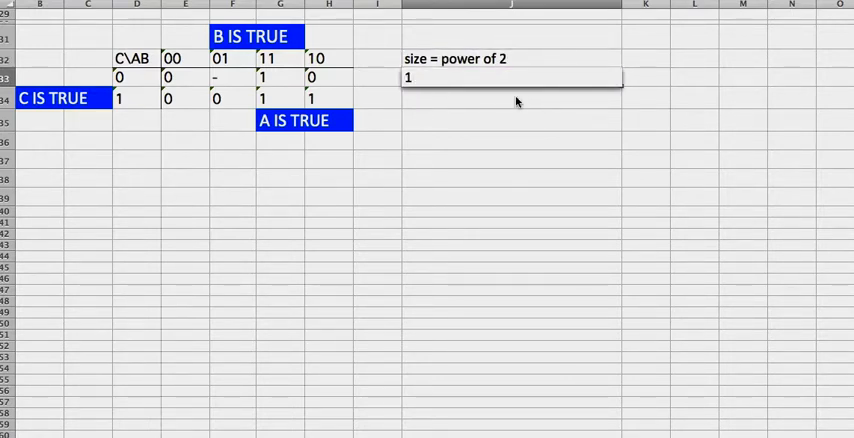
text(16)
click(512, 98)
text(8)
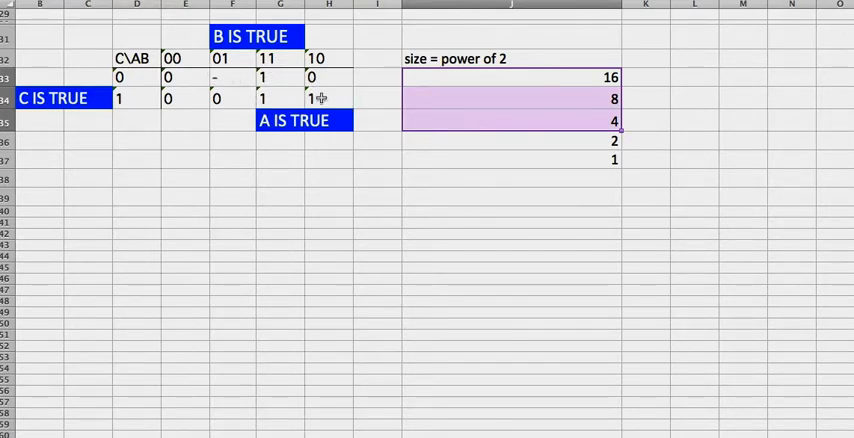
Select a cell below the size list beside the K-map
click(512, 140)
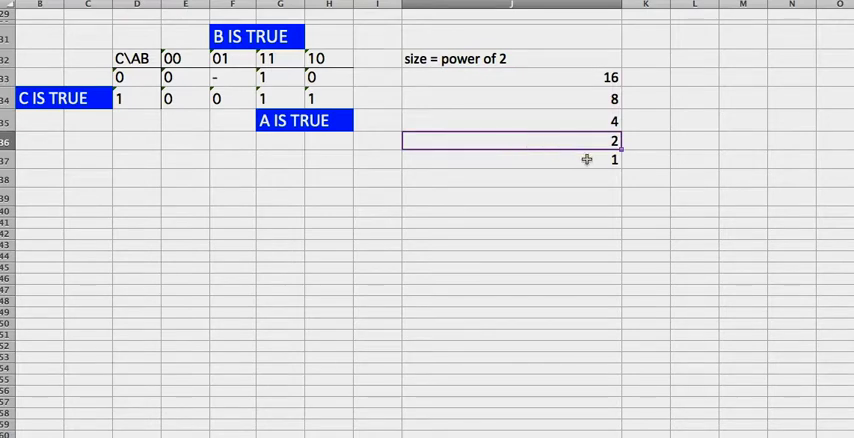
mouse_move(506, 114)
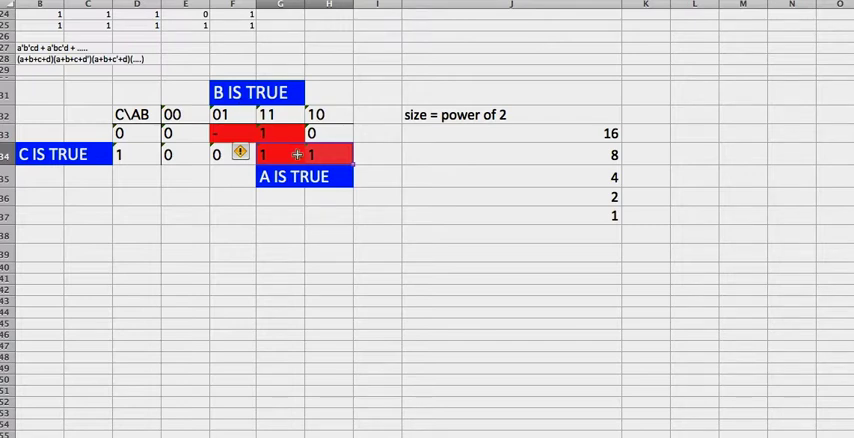
mouse_move(284, 132)
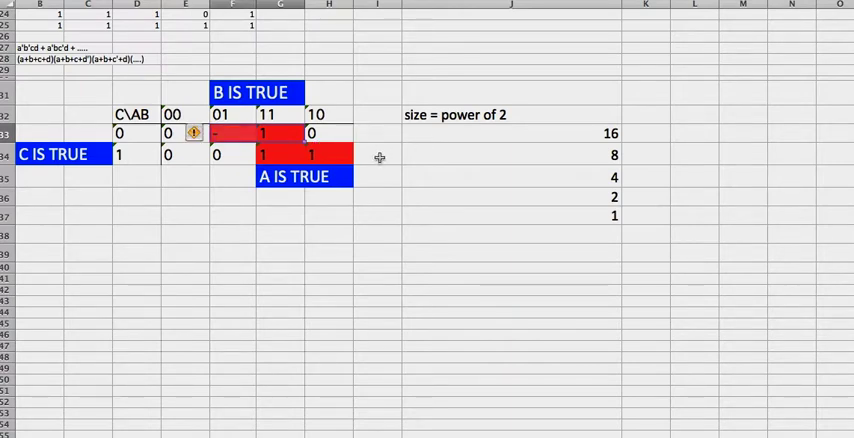
mouse_move(464, 250)
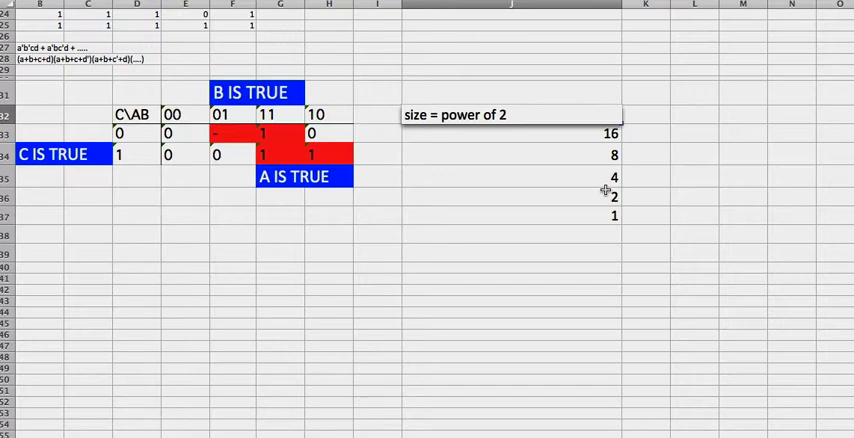
Clear the power-of-2 note and its 16-to-1 size list
click(510, 216)
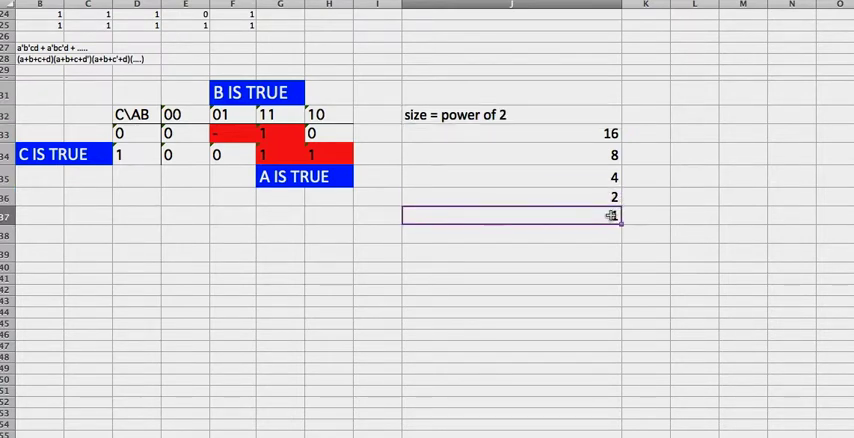
drag(510, 114, 510, 216)
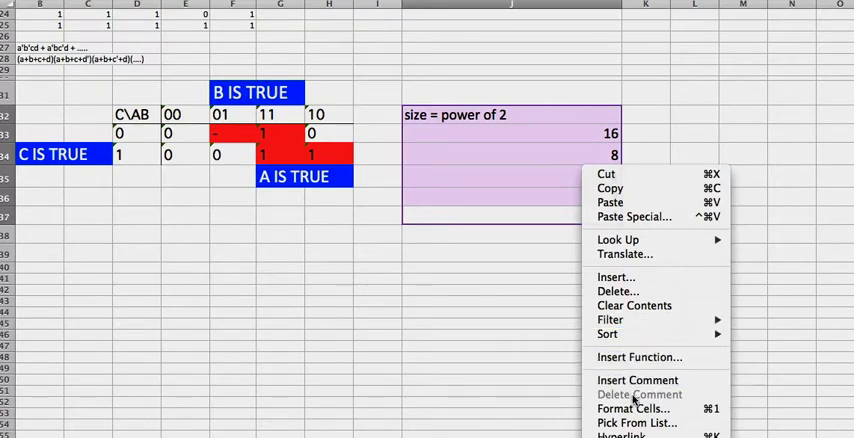
click(632, 304)
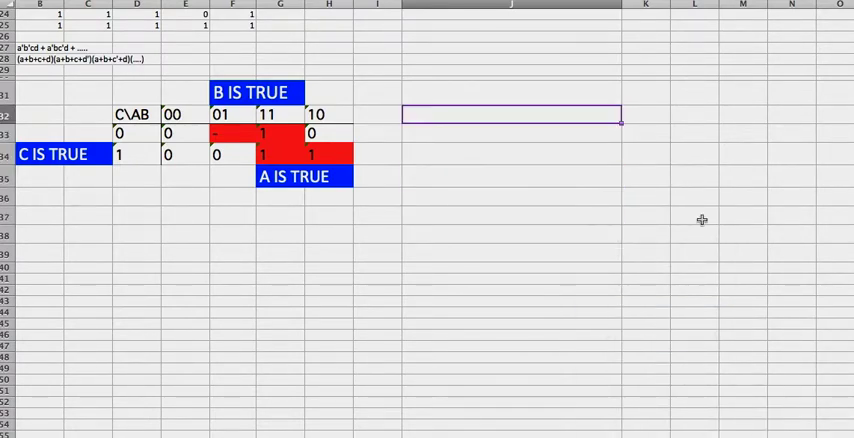
List the groupings m(2,6), m(6,7) and m(5,7) in a column beside the map
text(m()
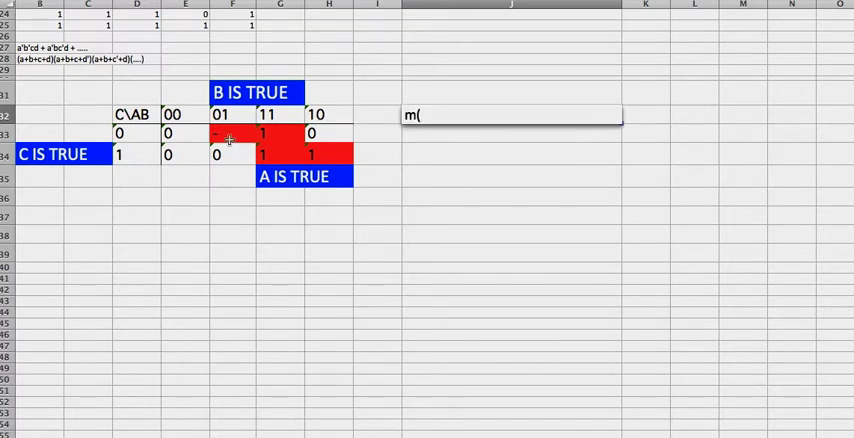
text(2)
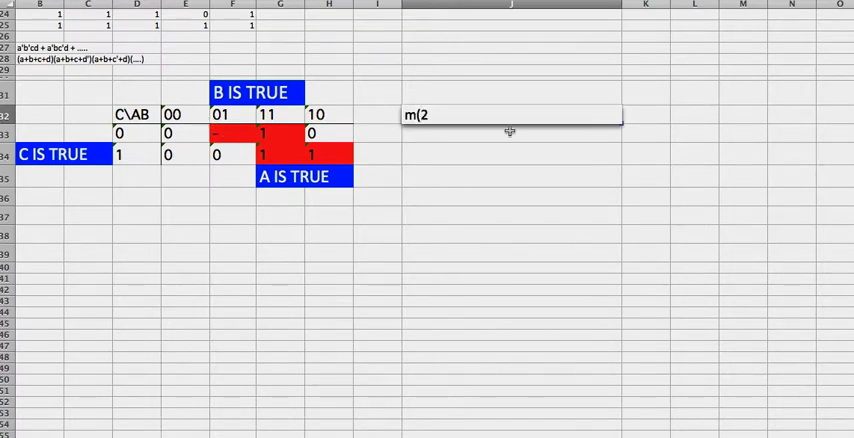
text(,)
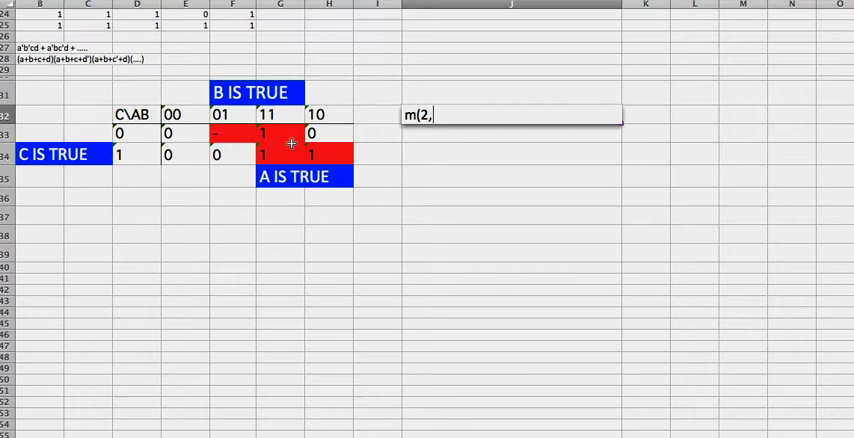
text(6))
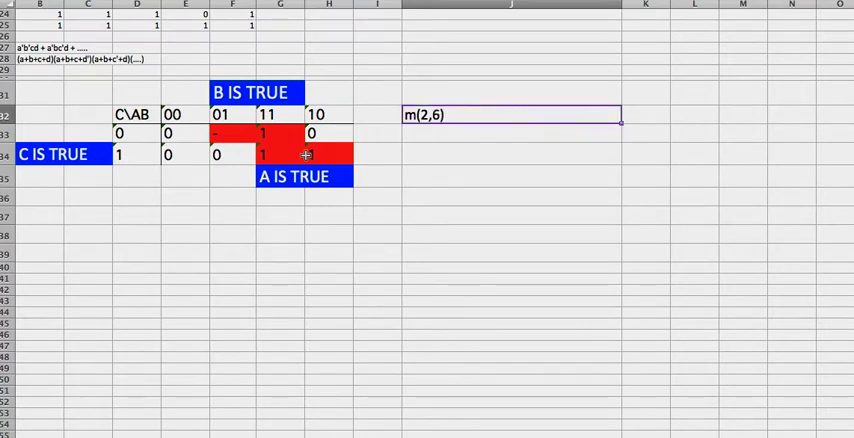
text(m()
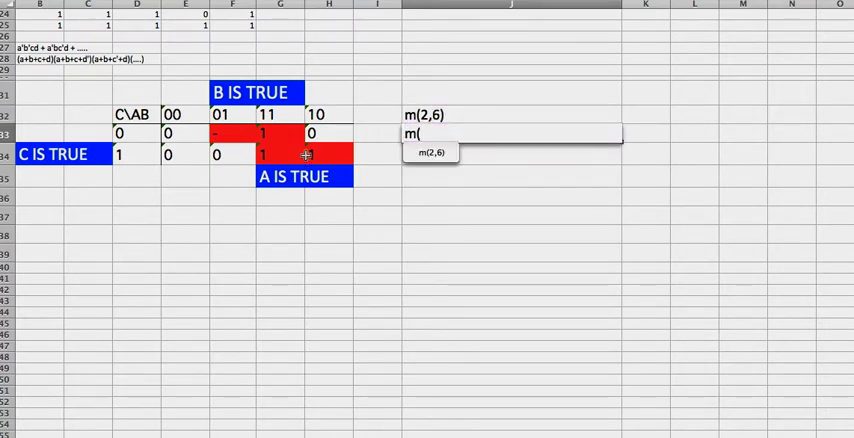
text(6,7)
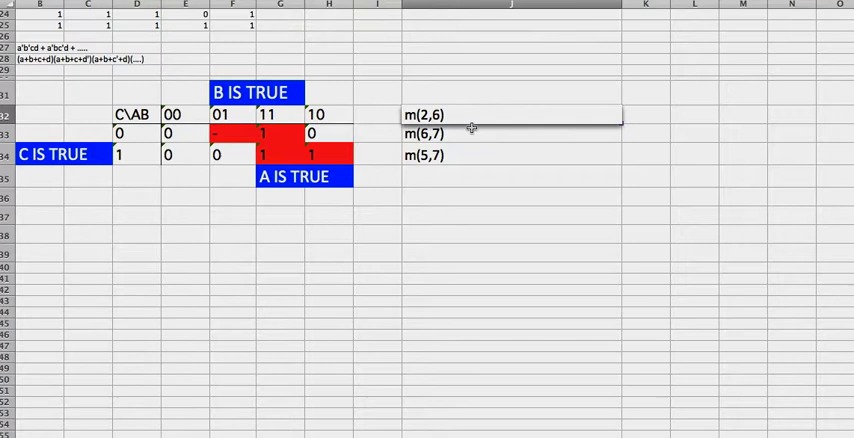
click(506, 156)
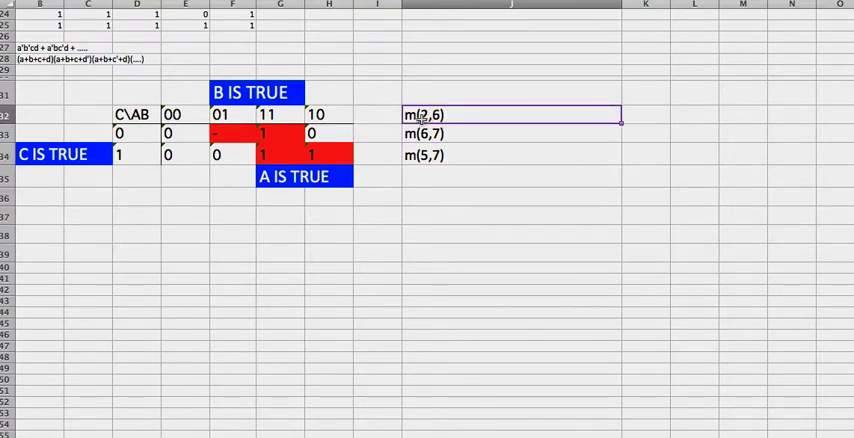
mouse_move(432, 156)
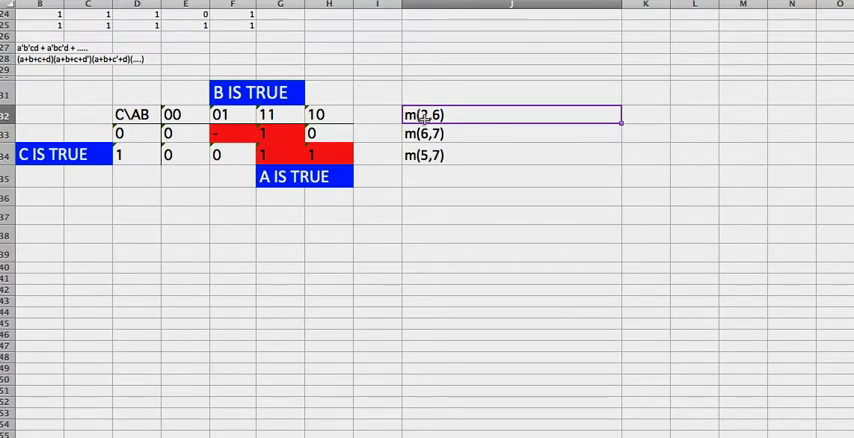
mouse_move(248, 146)
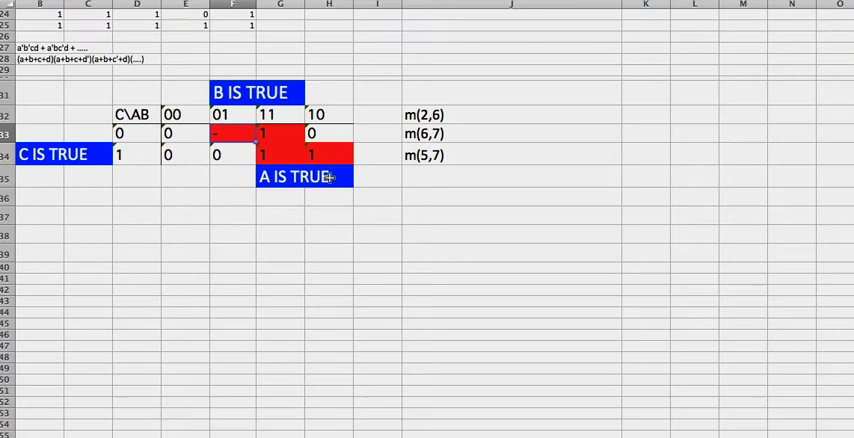
mouse_move(424, 118)
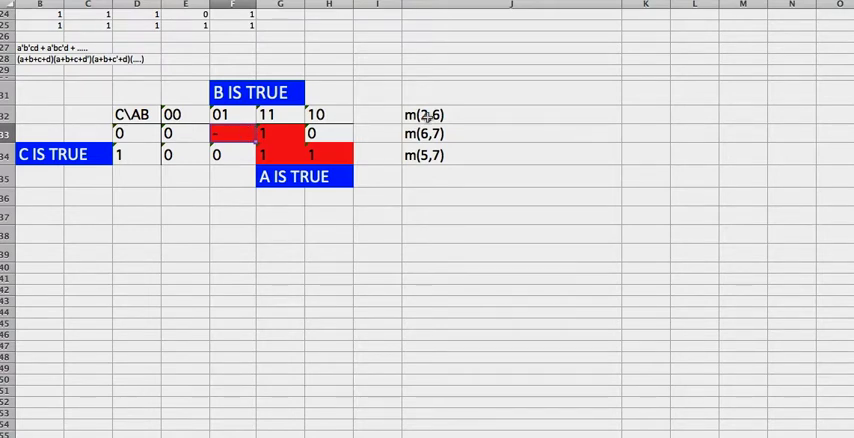
Label the groupings as m(2,6) -> NE, m(6,7) -> NE and m(5,7) -> E
click(504, 114)
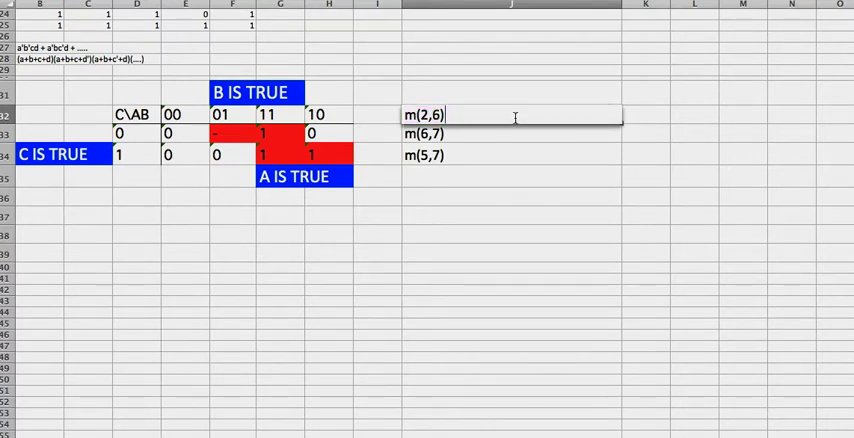
text(-> NE)
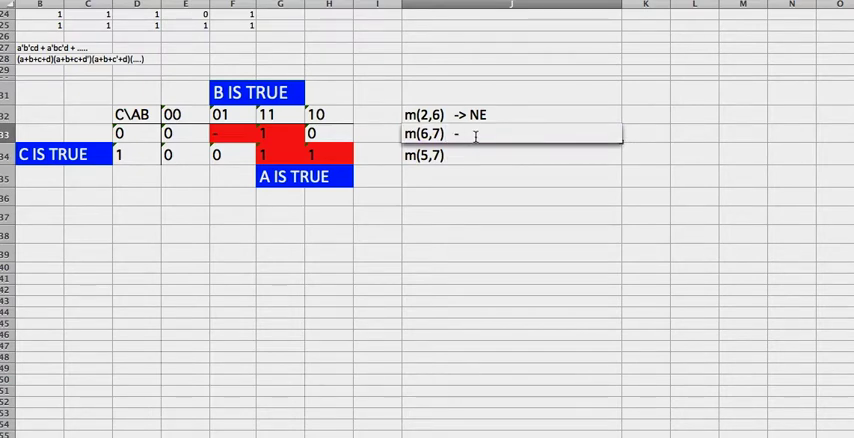
text(-> NE)
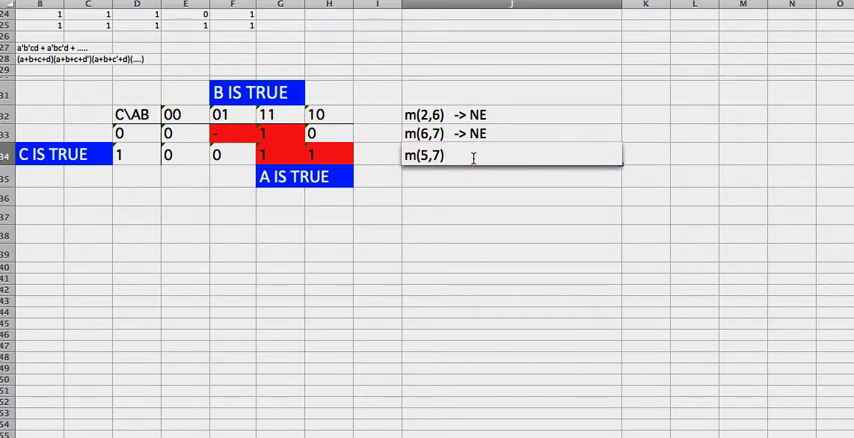
text(-> E)
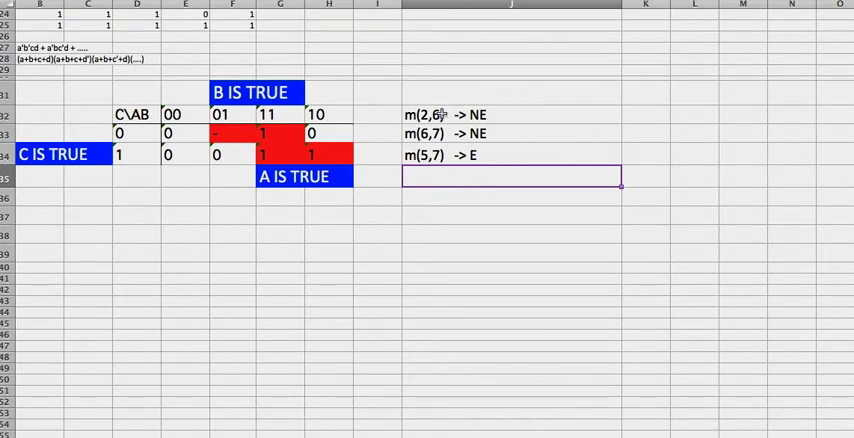
click(512, 114)
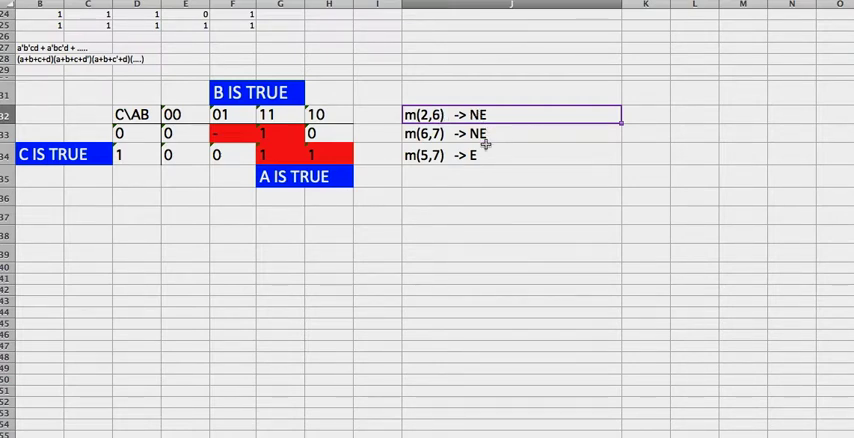
mouse_move(474, 188)
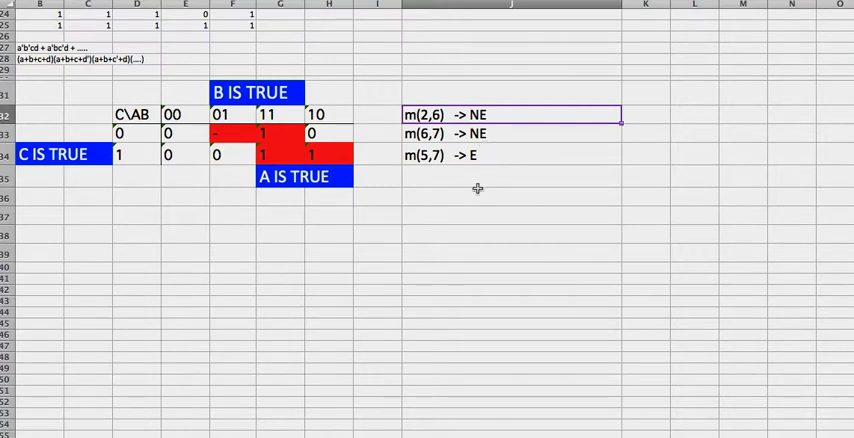
Start a combination expression 'm(5,7) +' in the cell below the labels
click(476, 198)
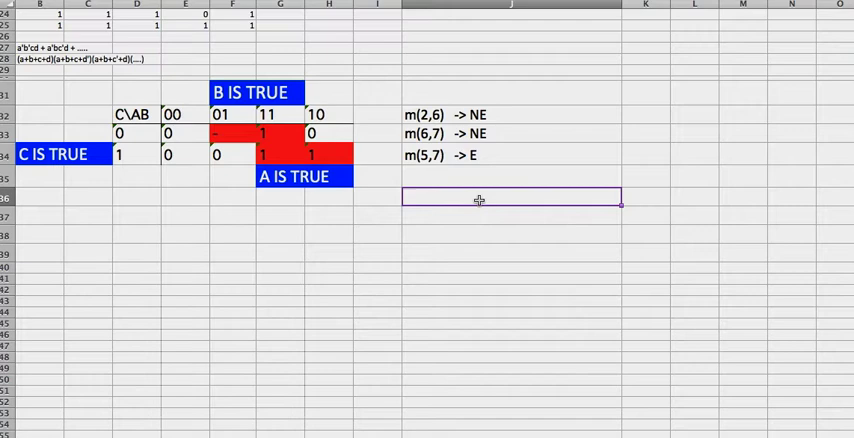
mouse_move(508, 196)
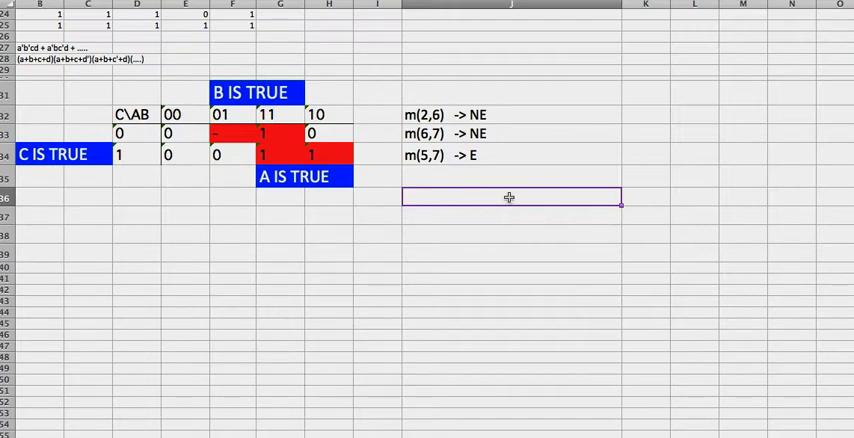
click(512, 216)
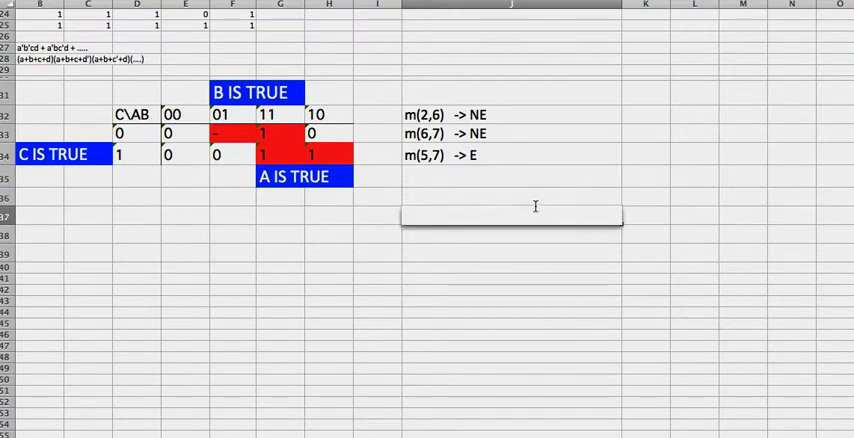
text(m)
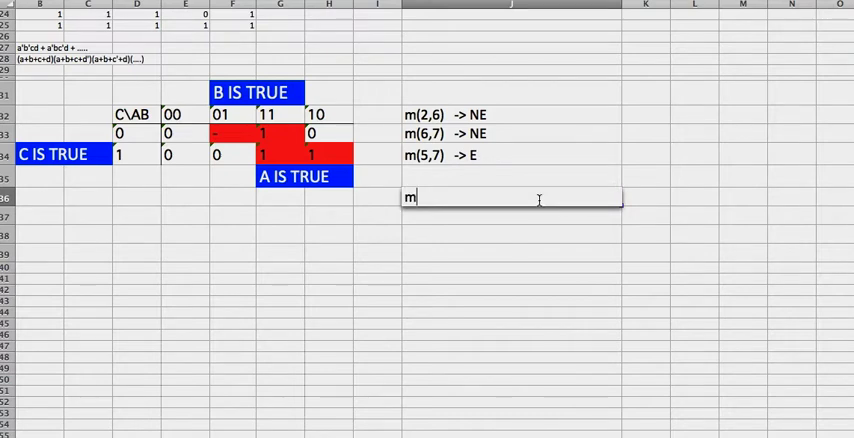
text((5,7) +)
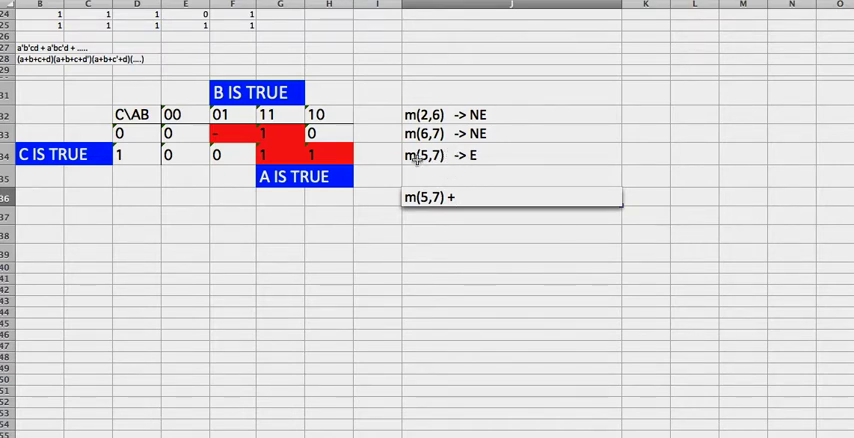
mouse_move(210, 216)
text(f =)
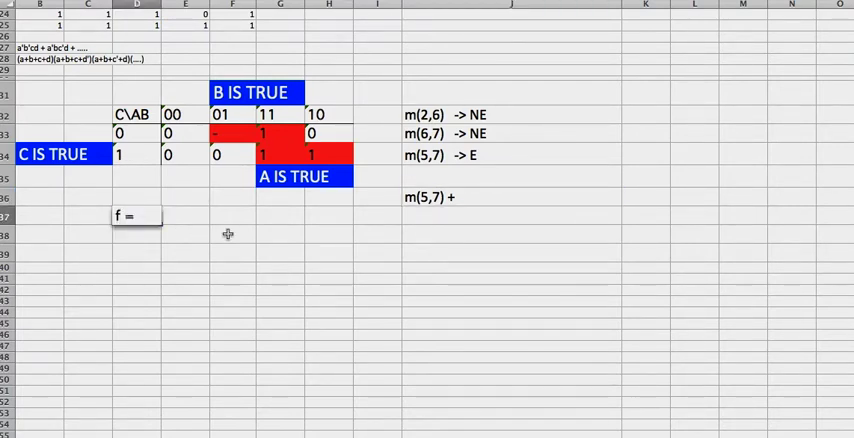
Write f = m(5,6,7) below the K-map
text(m()
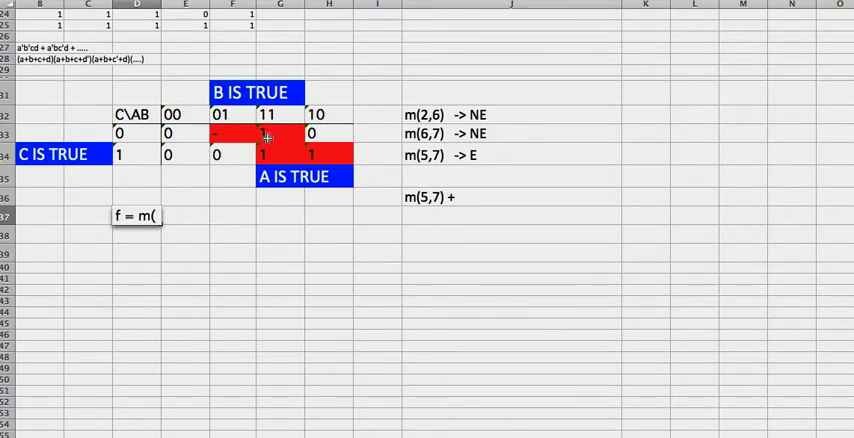
mouse_move(232, 152)
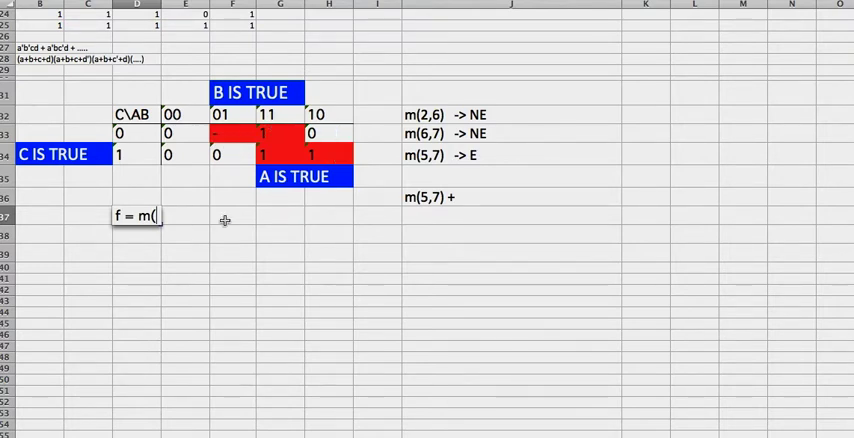
text(5,6,7)
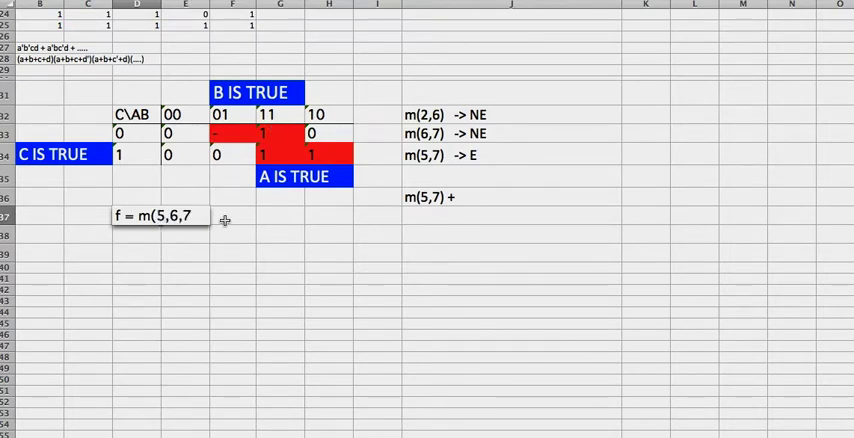
click(280, 234)
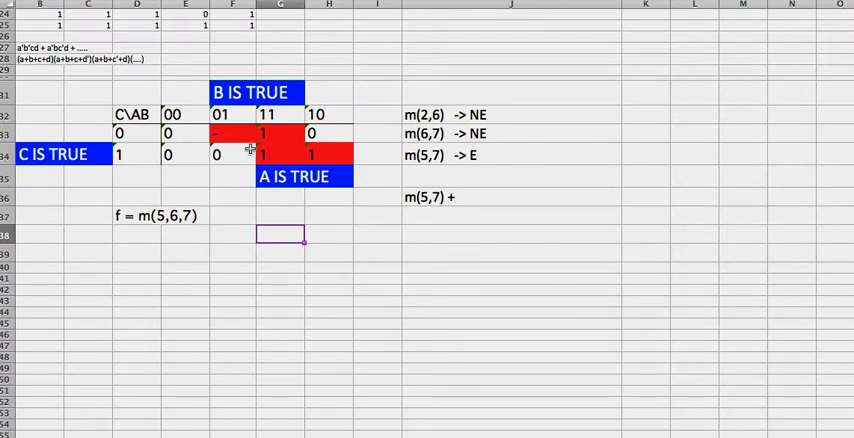
Re-edit the f = m(5,6,7) cell to colour the digits 5 and 7
click(424, 196)
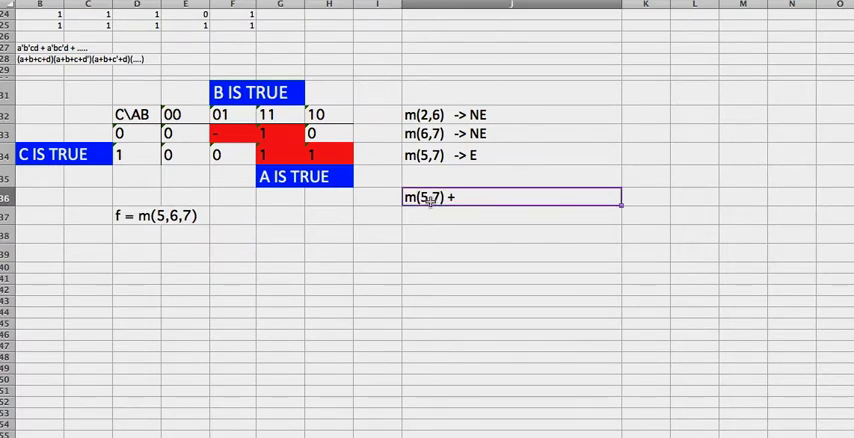
click(156, 216)
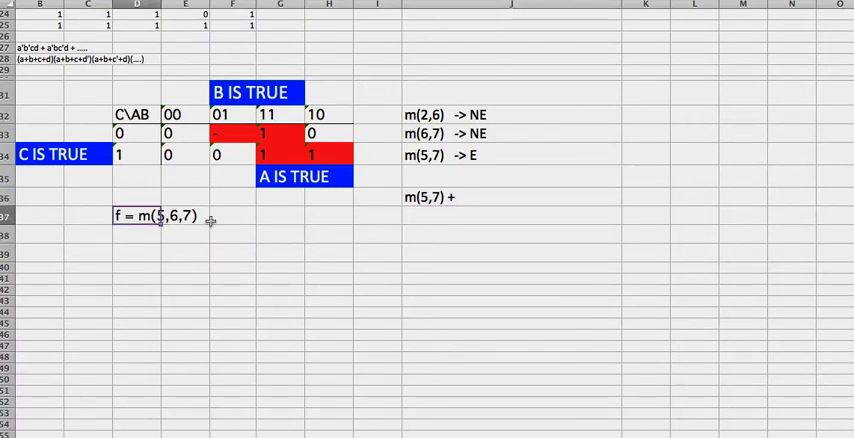
mouse_move(164, 184)
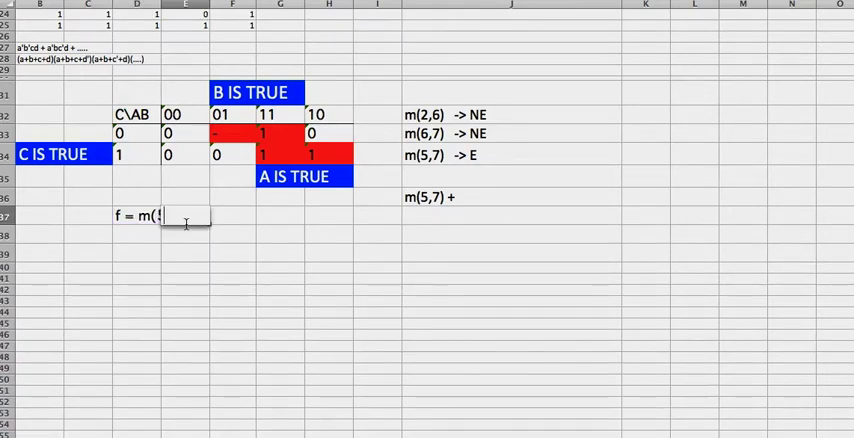
text(5,6,7))
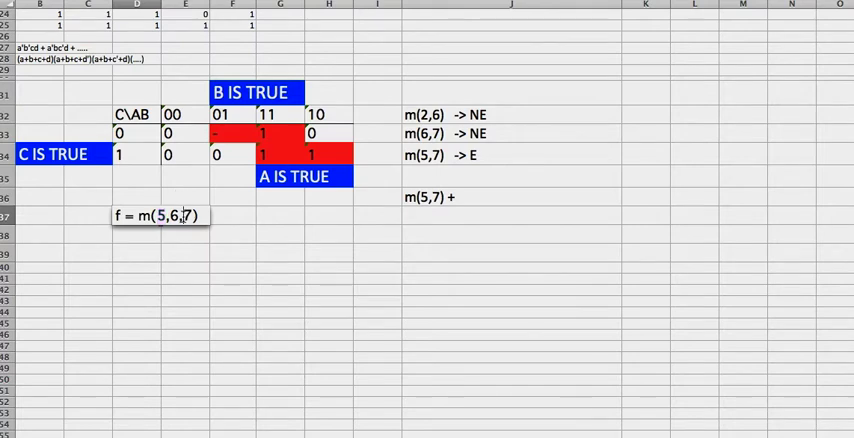
double_click(164, 216)
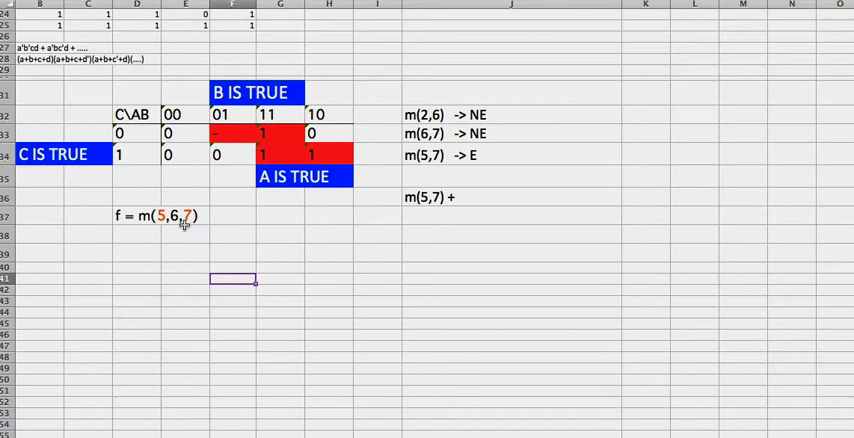
click(232, 238)
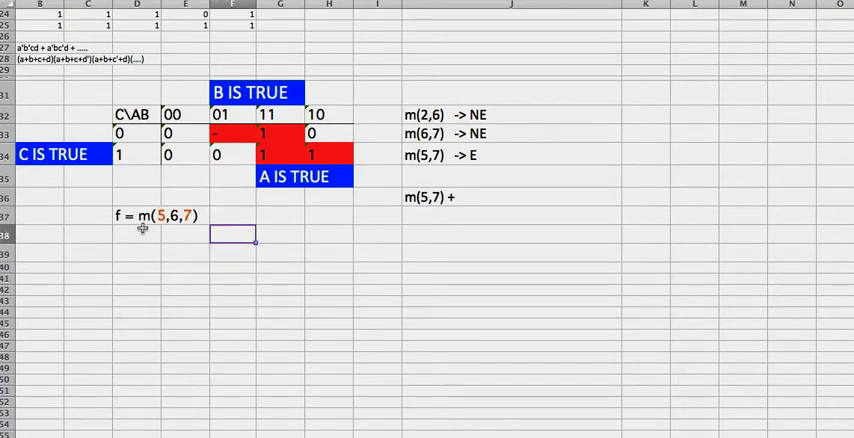
mouse_move(260, 214)
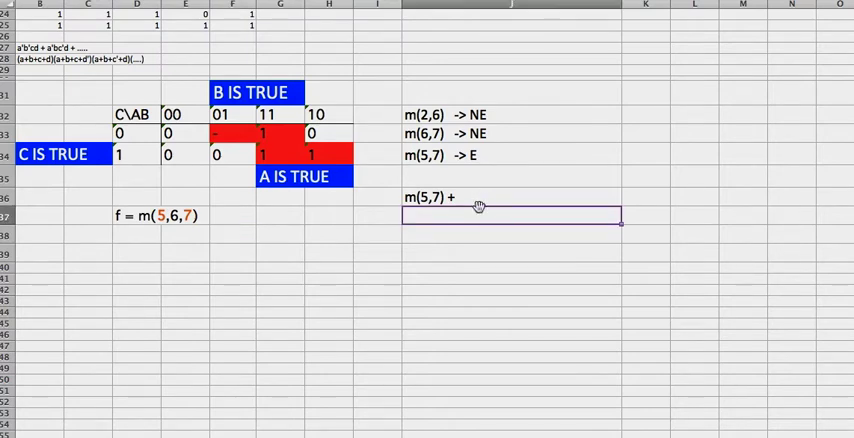
Complete two rows 'm(5,7) + m(2,6) =' and 'm(5,7) + m(6,7) ='
click(492, 196)
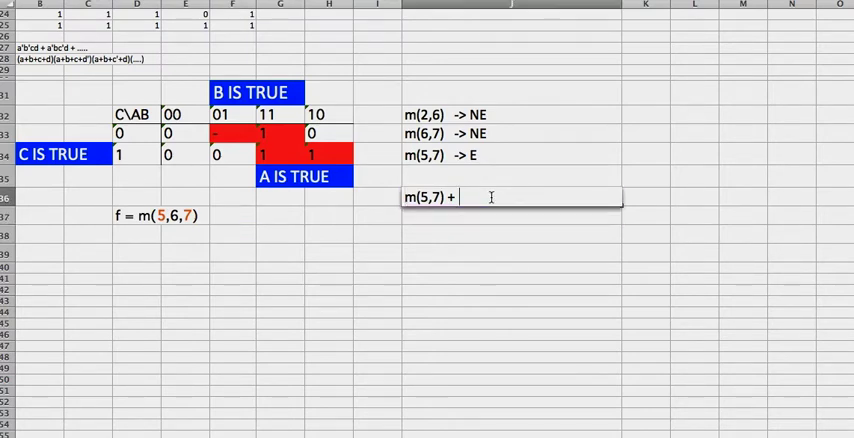
text(m(2,6)
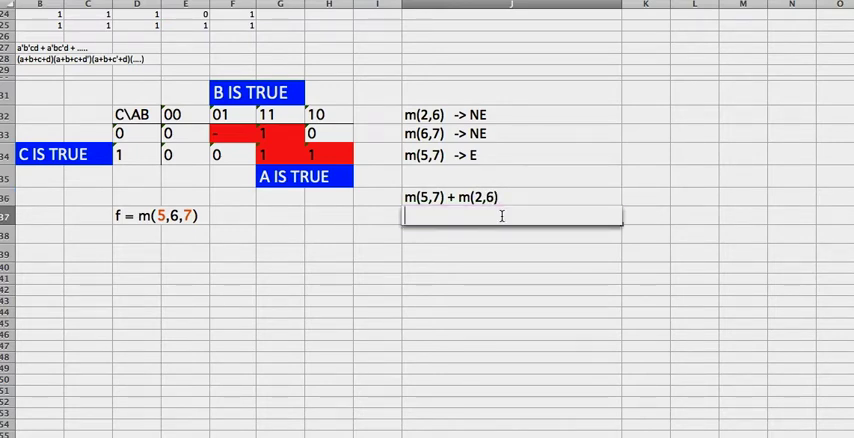
text(m(5,7) + m()
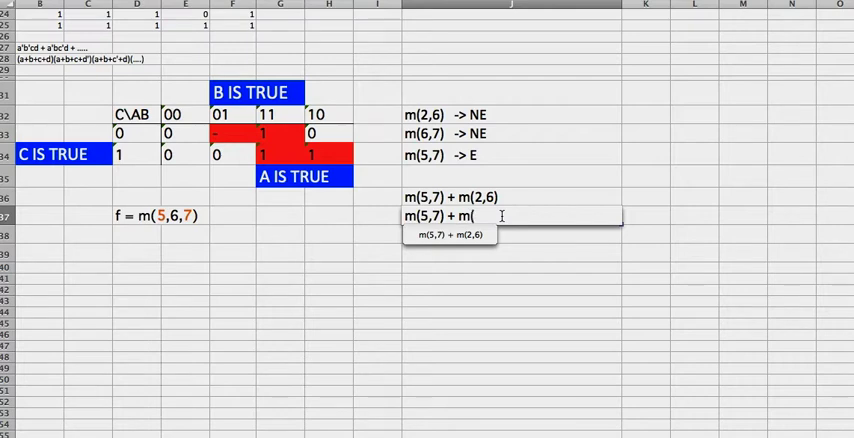
text(6,70)
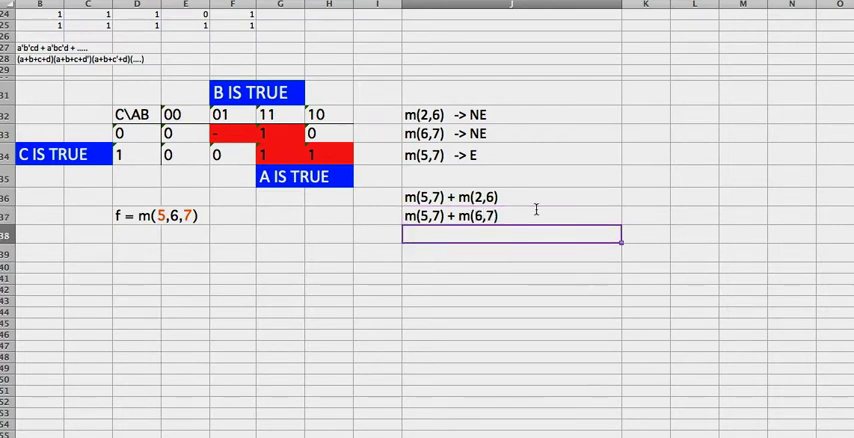
click(450, 196)
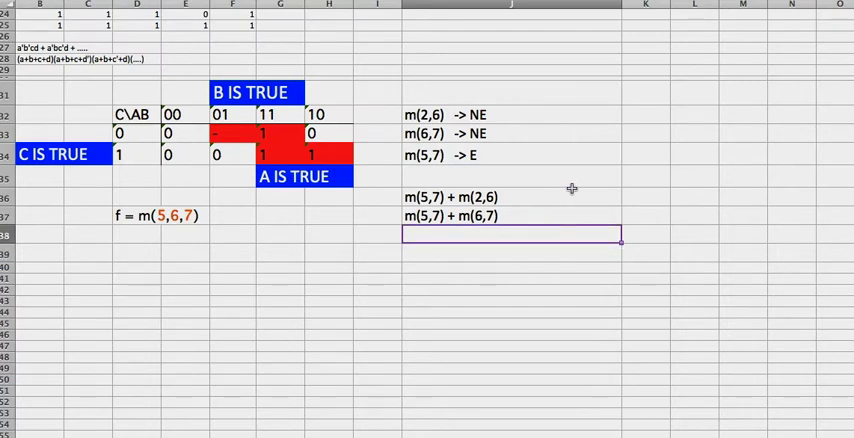
text(=)
click(512, 216)
text( =)
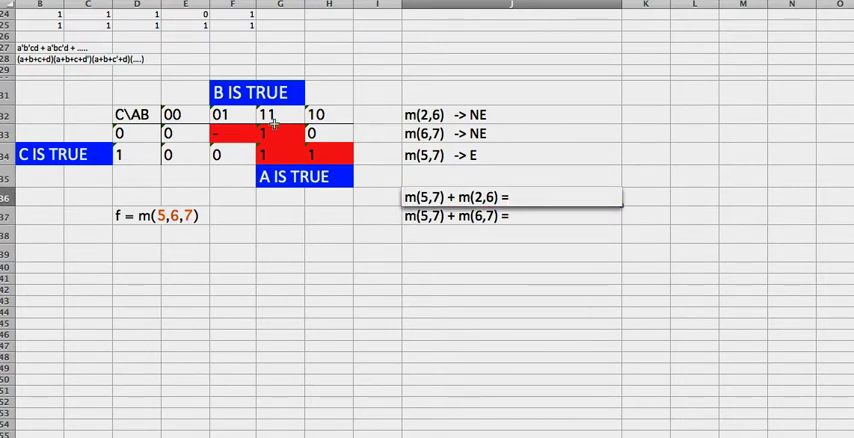
mouse_move(292, 136)
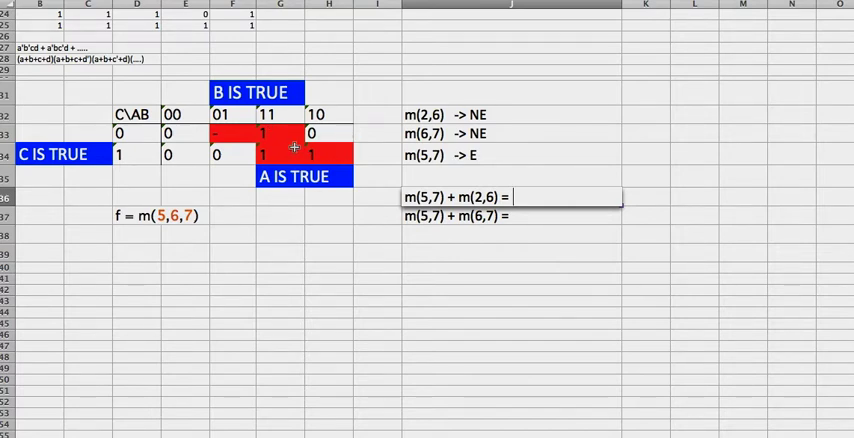
mouse_move(300, 152)
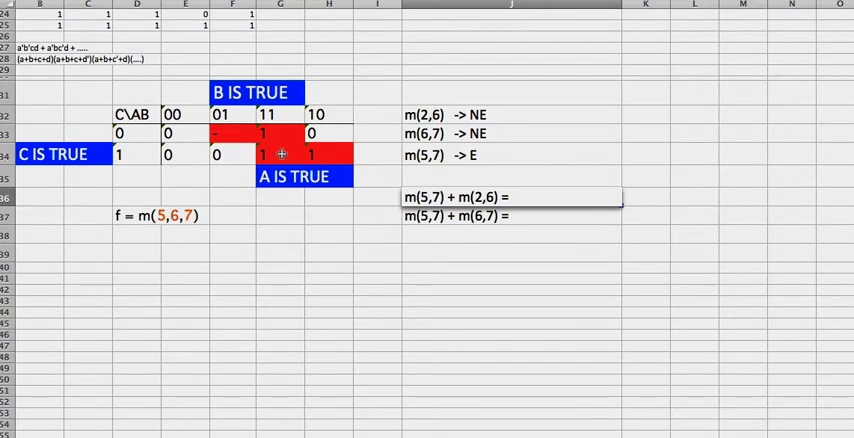
mouse_move(356, 192)
text( A)
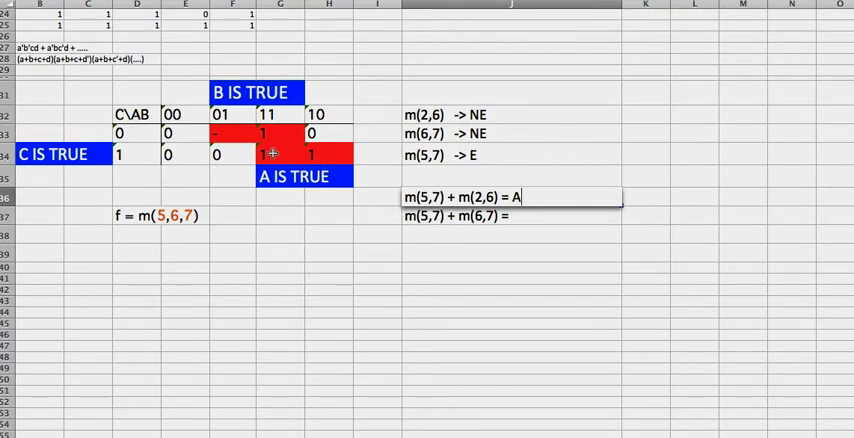
mouse_move(304, 164)
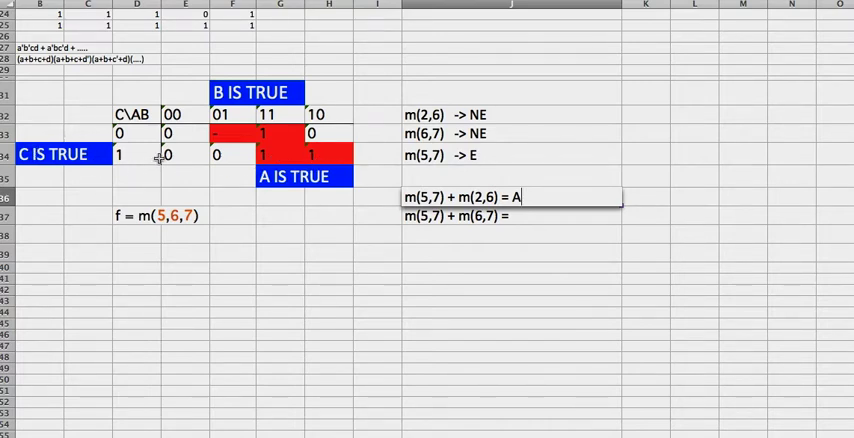
mouse_move(242, 156)
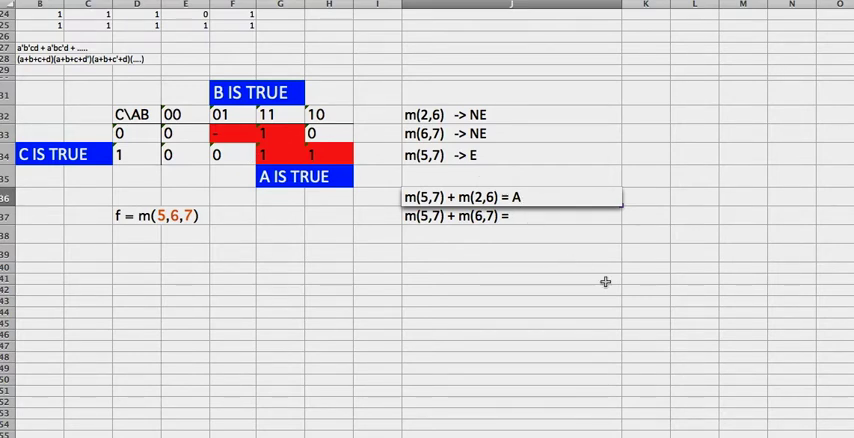
Answer the first line as = AC + BC' and begin the second with AC +
text(C)
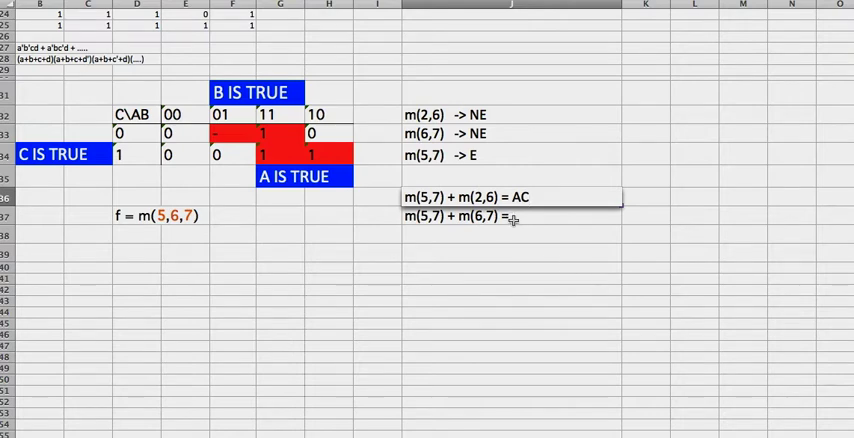
text(+)
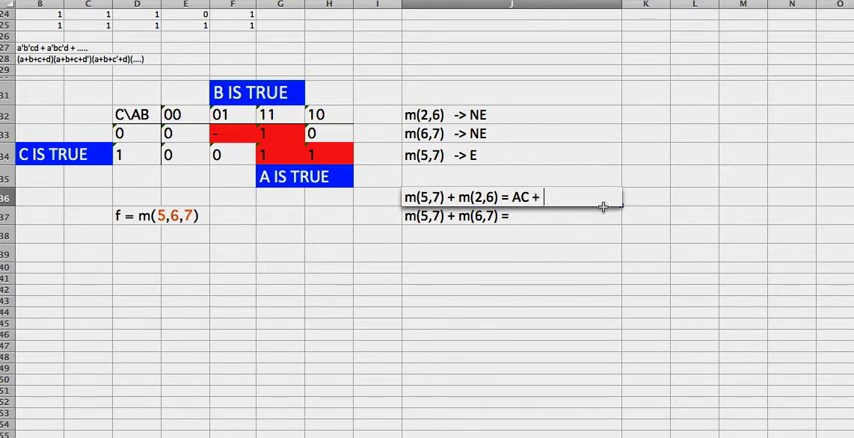
mouse_move(370, 128)
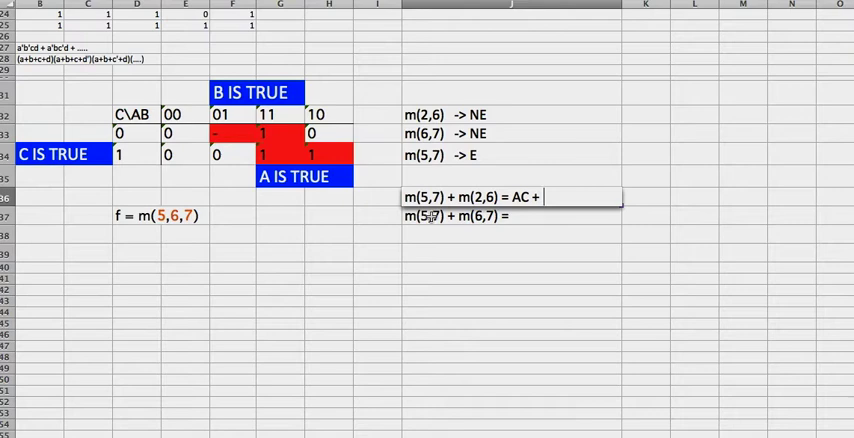
text(BC')
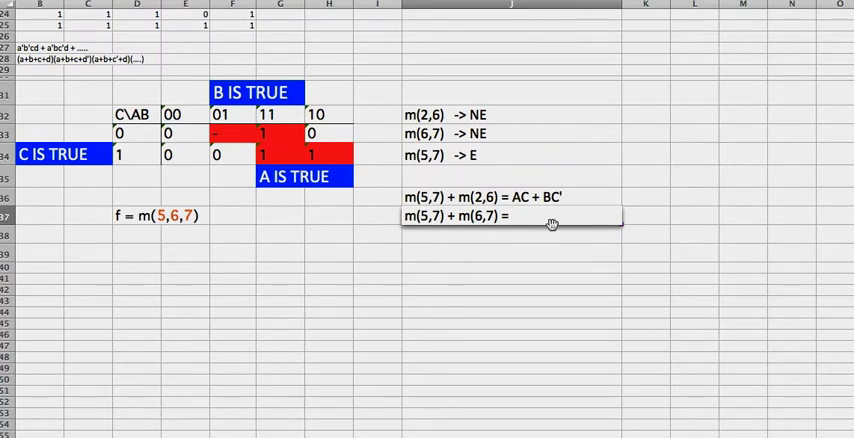
text(AC +)
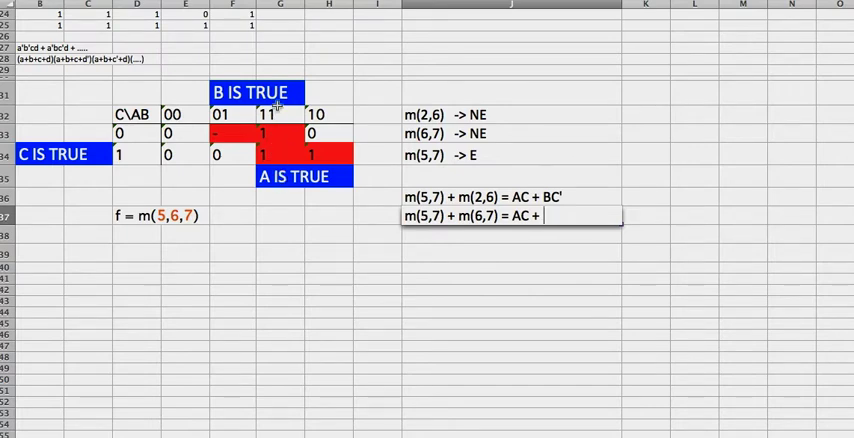
Finish the second line as m(5,7) + m(6,7) = AC + AB
text(AB)
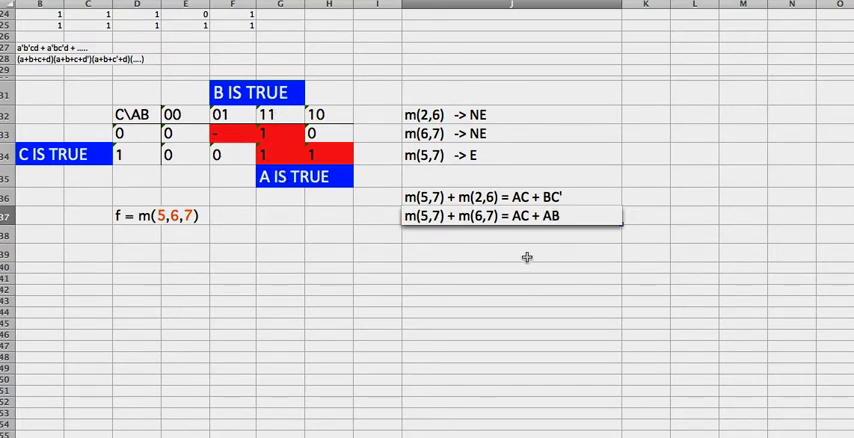
mouse_move(284, 132)
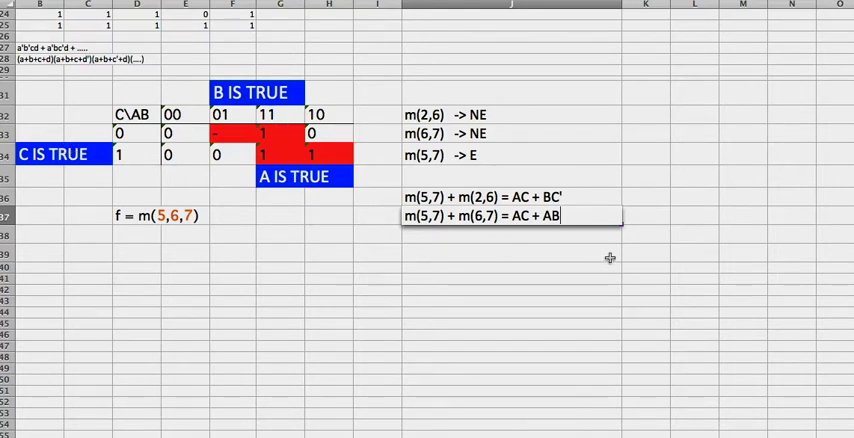
click(512, 256)
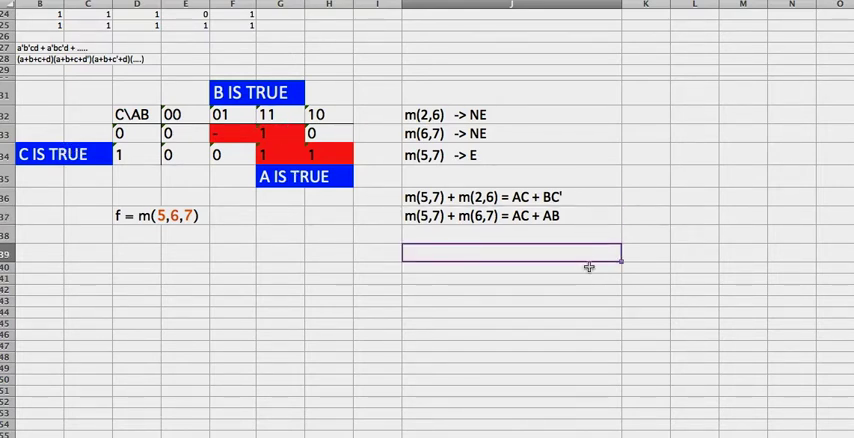
Rewrite the sheet as the POS version with f = M(5,6,7) and dotted M-term lines
scroll(down, 3)
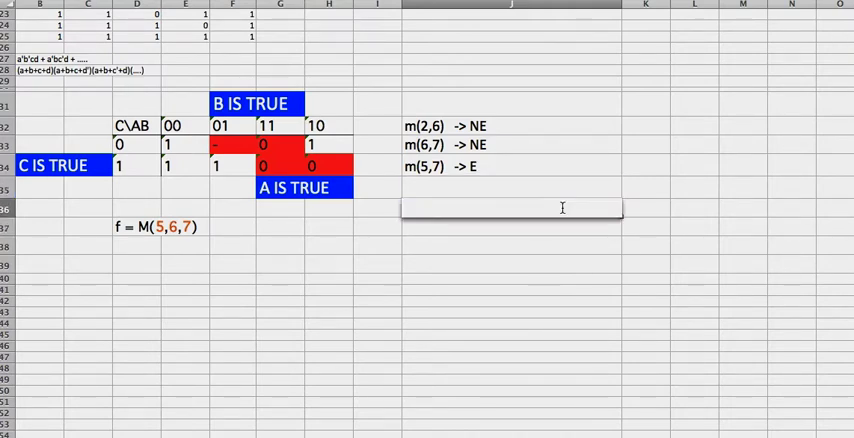
mouse_move(556, 220)
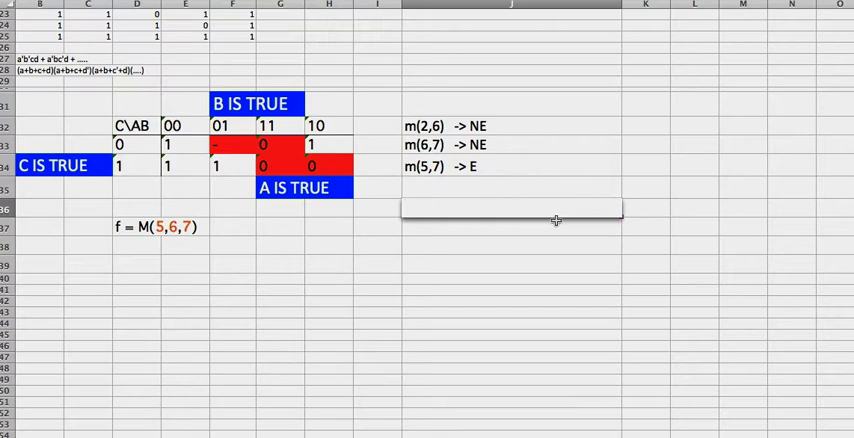
text(M(5,7) . M(2,6) = AC + BC')
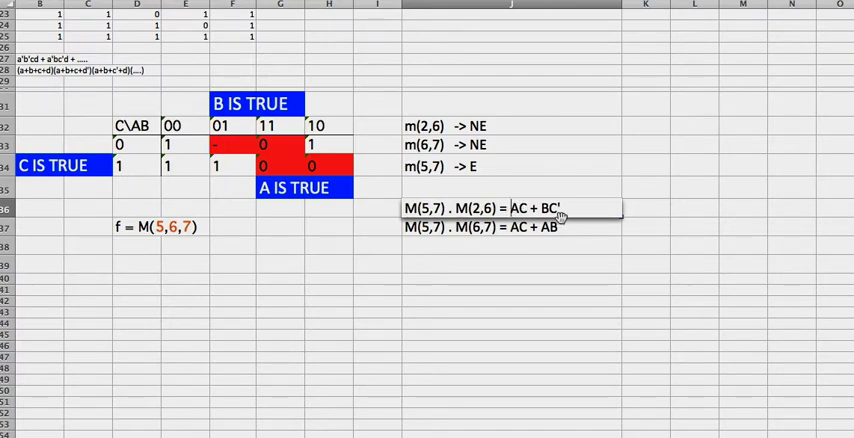
Clear the old SOP answers from both M(5,7) product lines, leaving them ending in '='
double_click(520, 208)
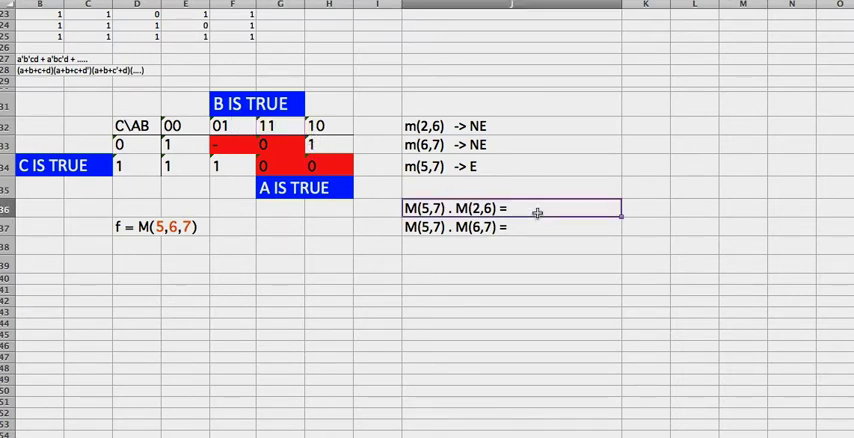
Enter the factors so the M(5,7) . M(2,6) line reads = (A'+C').(B'+C)
text(A)
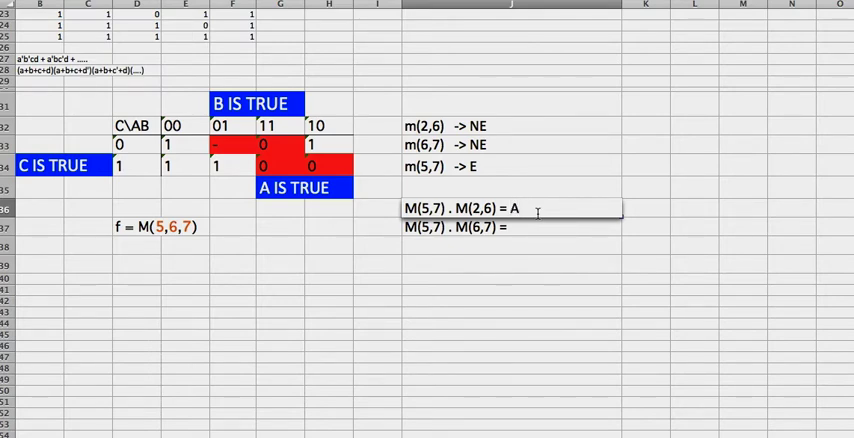
text(')
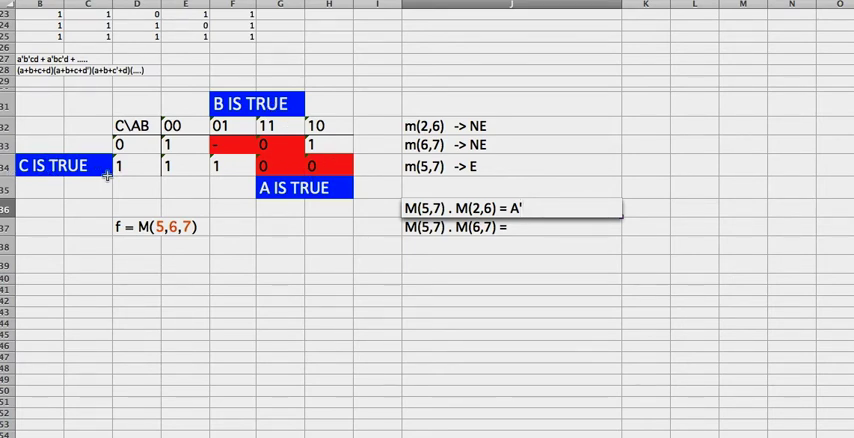
mouse_move(284, 168)
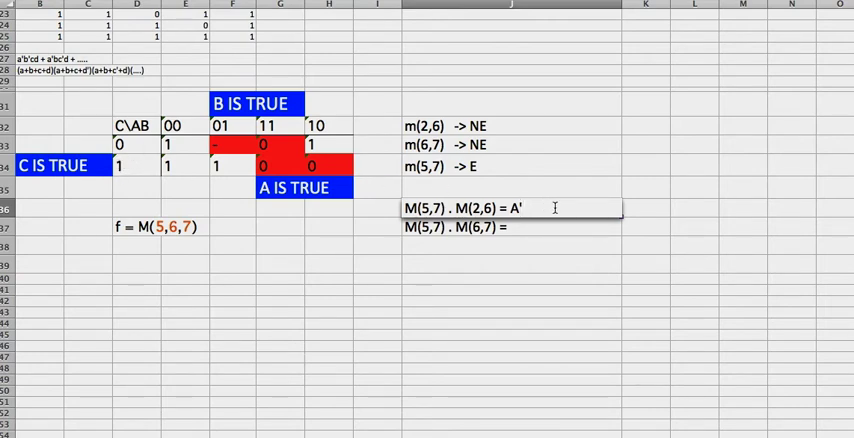
text(+)
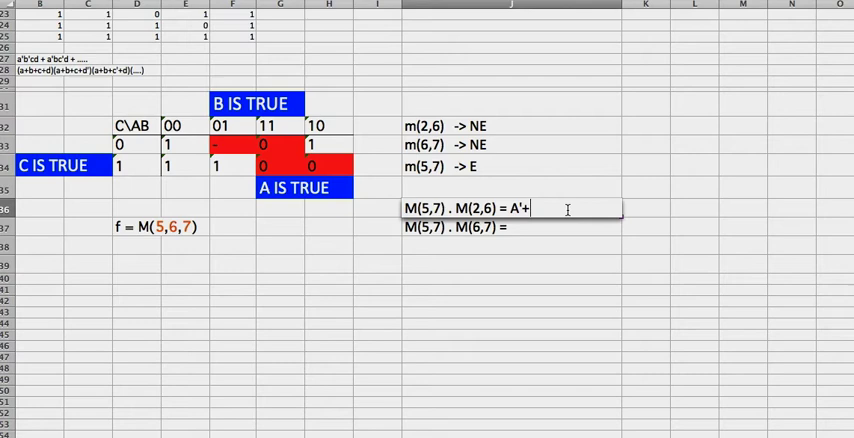
text(C)
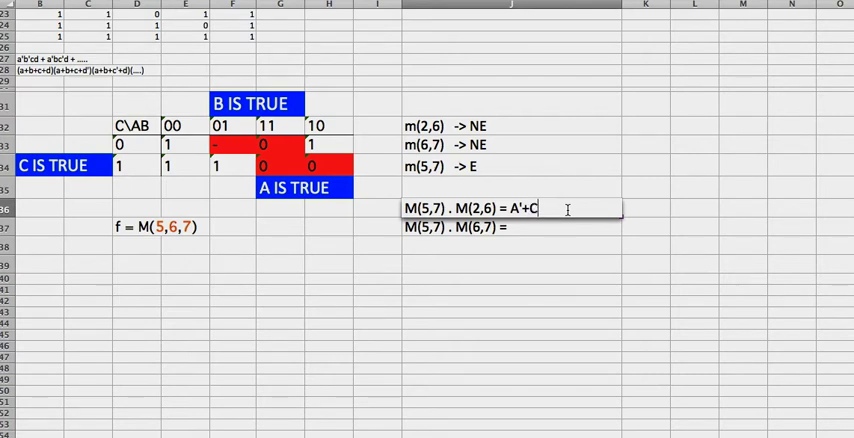
text('))
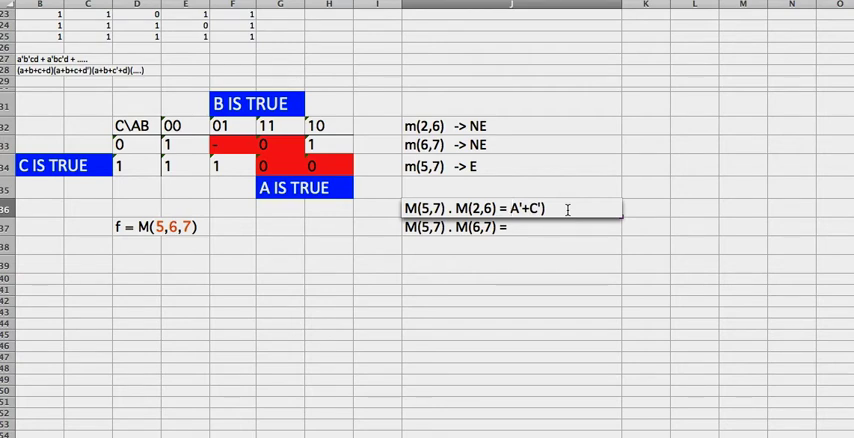
text((A'+C'))
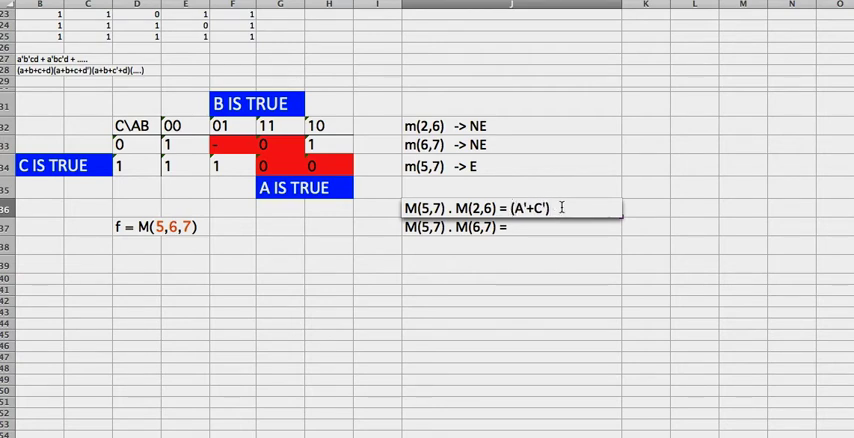
text(.(B'))
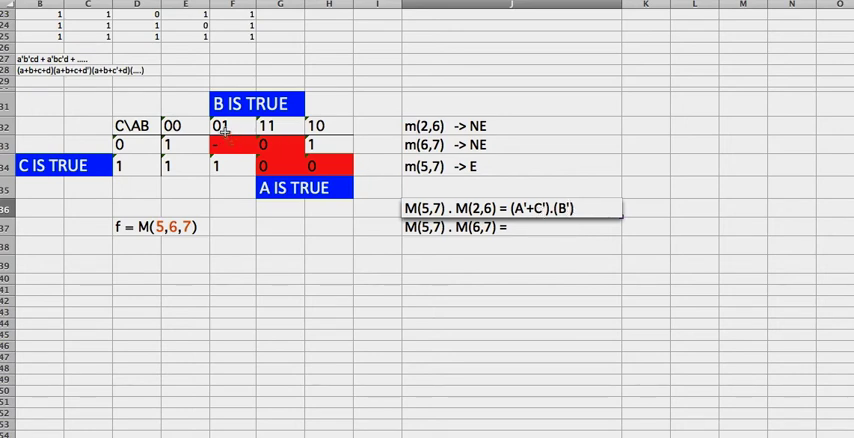
mouse_move(256, 136)
text(+C)
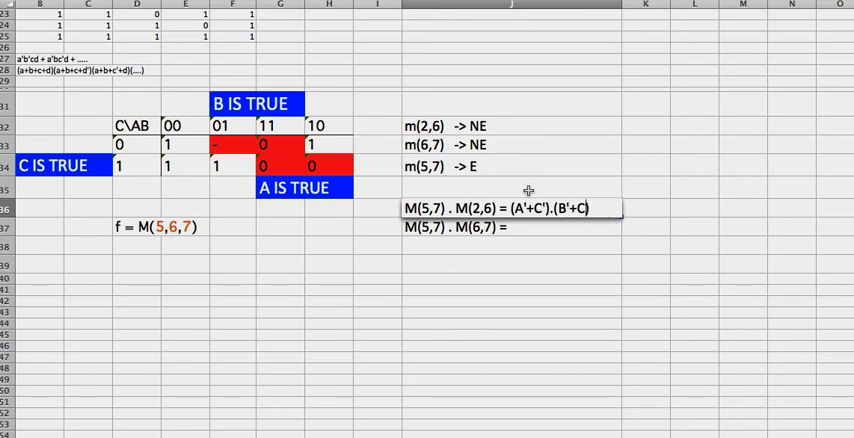
mouse_move(530, 246)
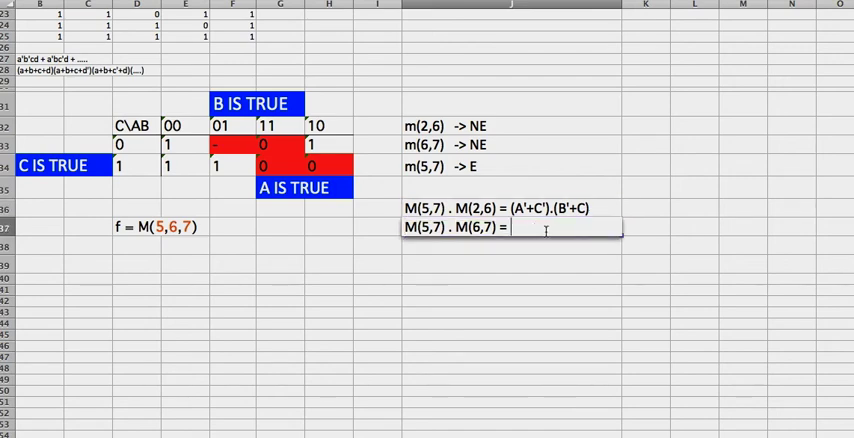
Enter the factors so the M(5,7) . M(6,7) line reads = (A'+C').(A'+B')
text((A'+C').)
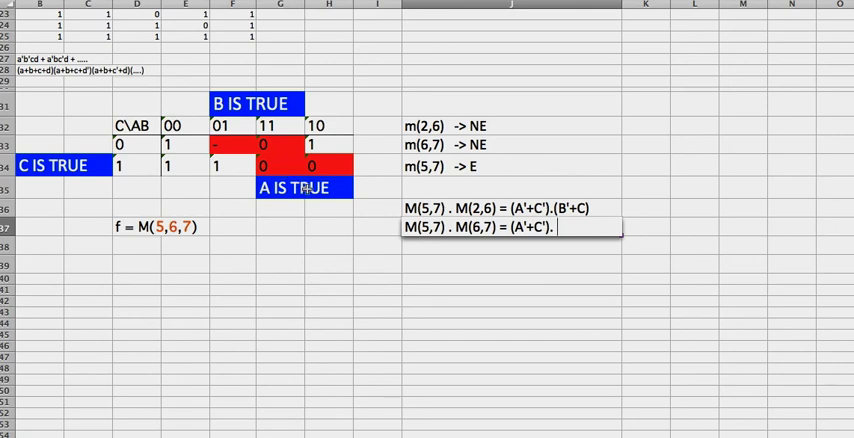
text((A')
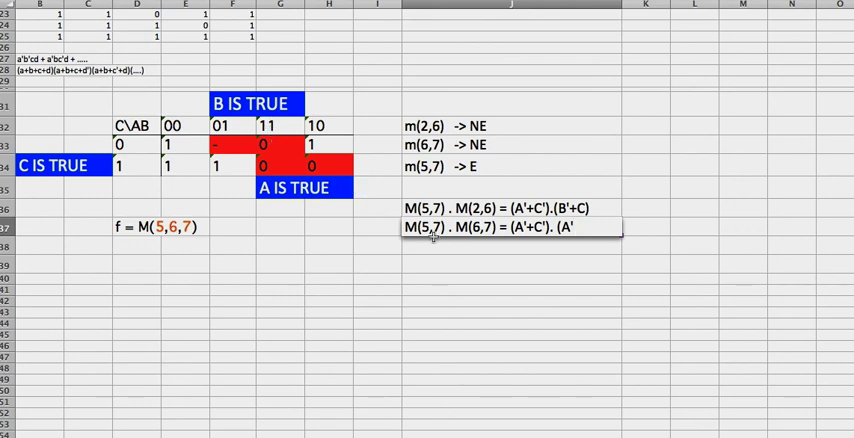
text(B')
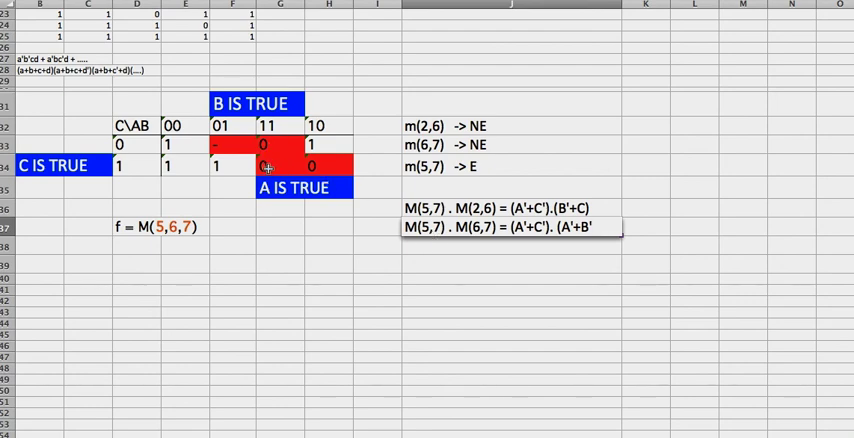
mouse_move(404, 192)
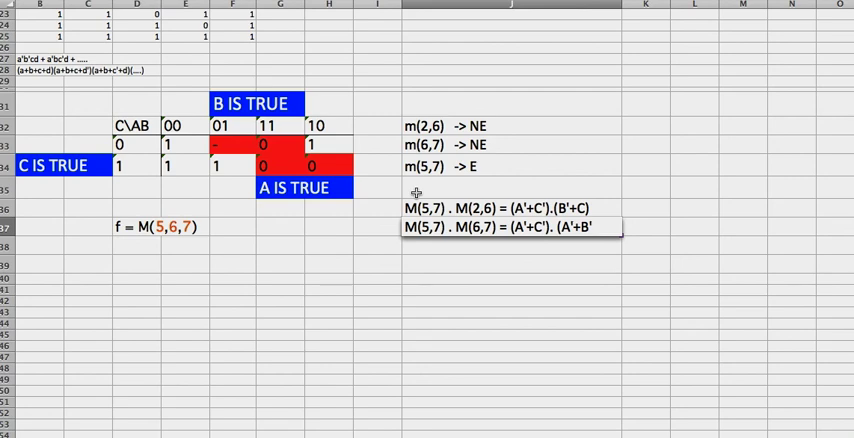